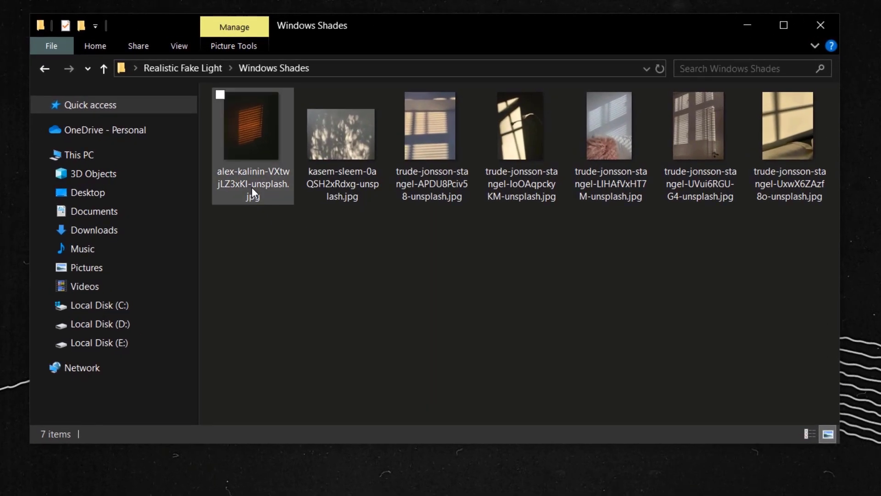
Crop the portrait's bottom edge up to chest height and unlock Background into Layer 0.
{"action": "left_click", "coordinate": [788, 126]}
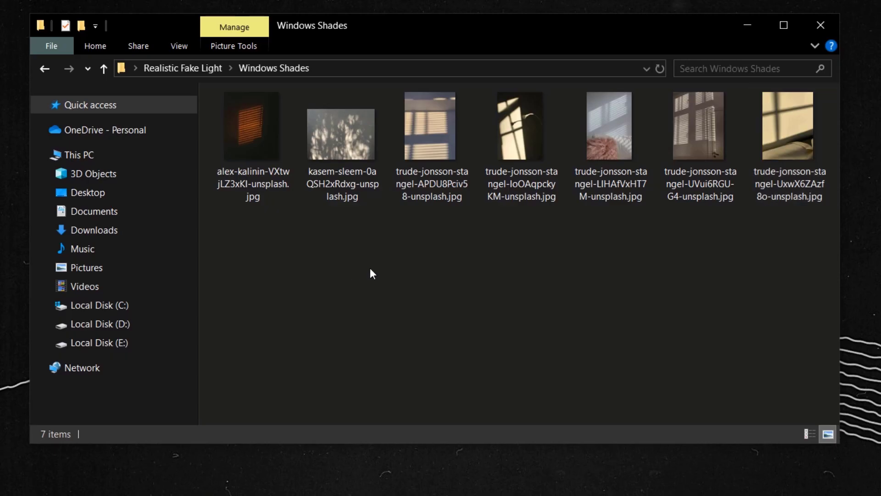
{"action": "mouse_move", "coordinate": [464, 306]}
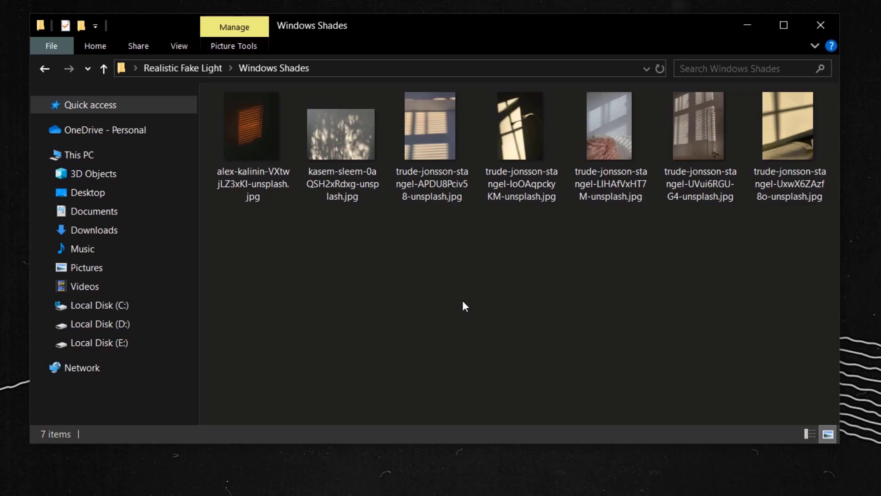
{"action": "left_click", "coordinate": [609, 125]}
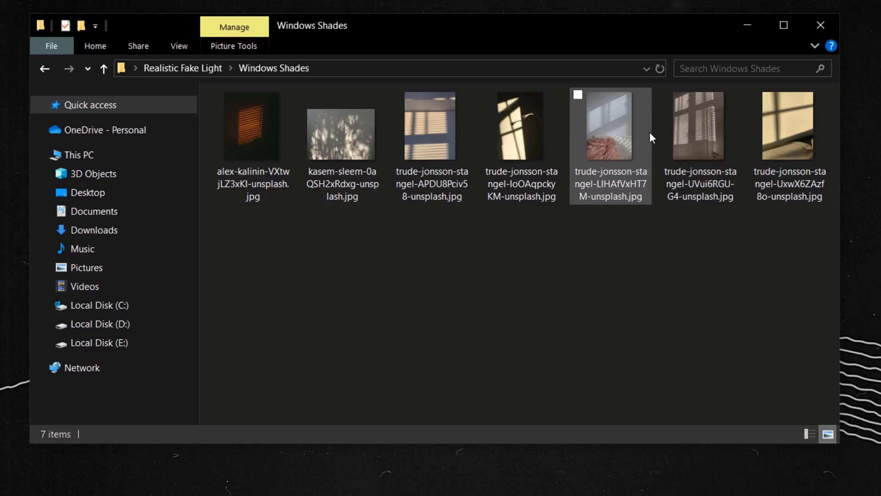
{"action": "left_click", "coordinate": [431, 125]}
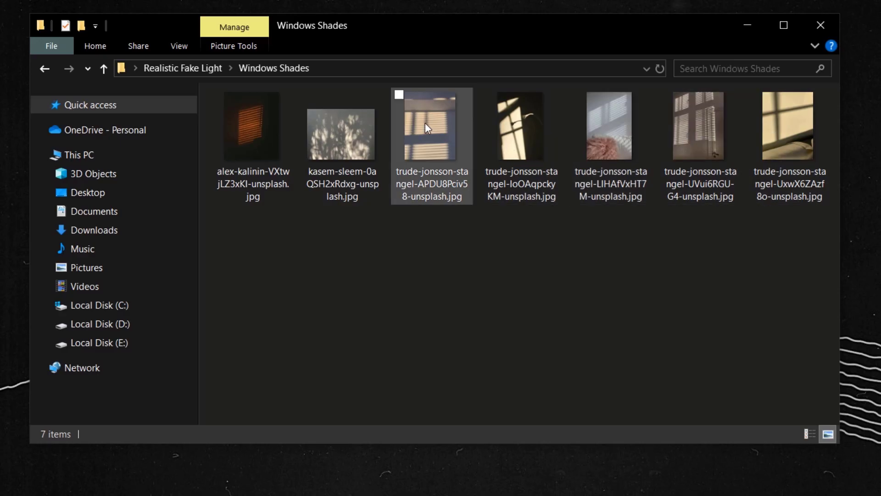
{"action": "left_click", "coordinate": [252, 126]}
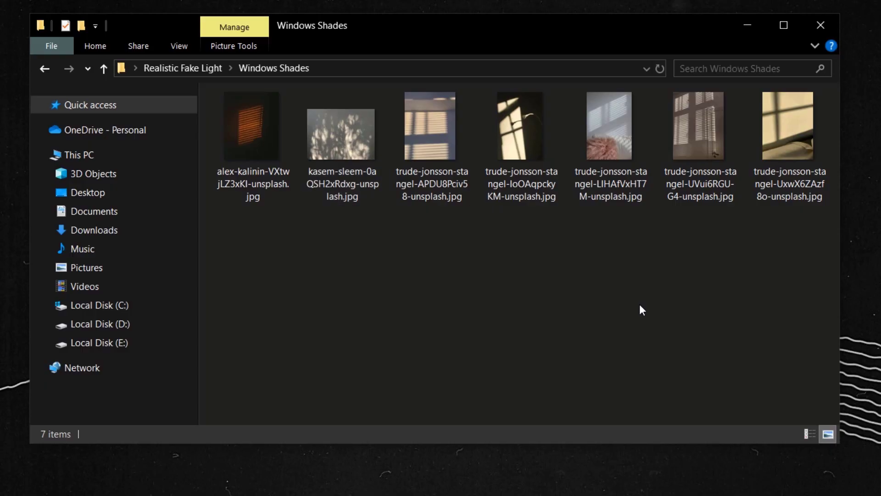
{"action": "mouse_move", "coordinate": [581, 299]}
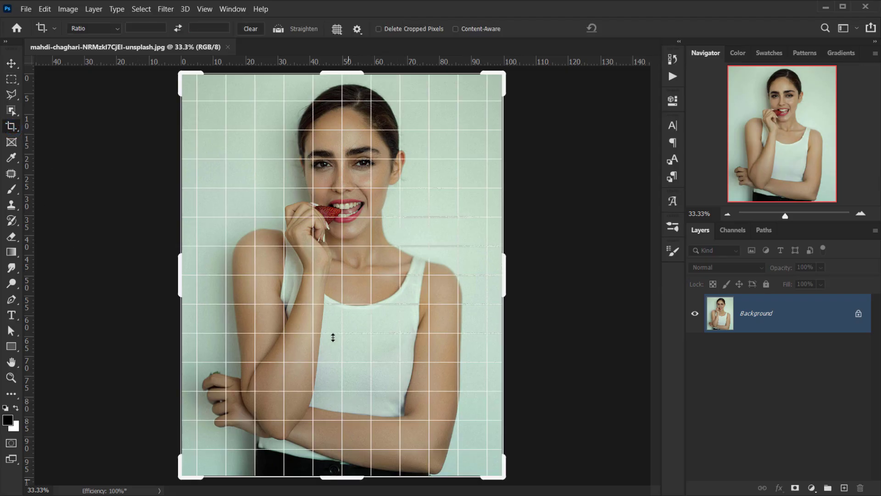
{"action": "left_click_drag", "start_coordinate": [341, 473], "coordinate": [342, 405]}
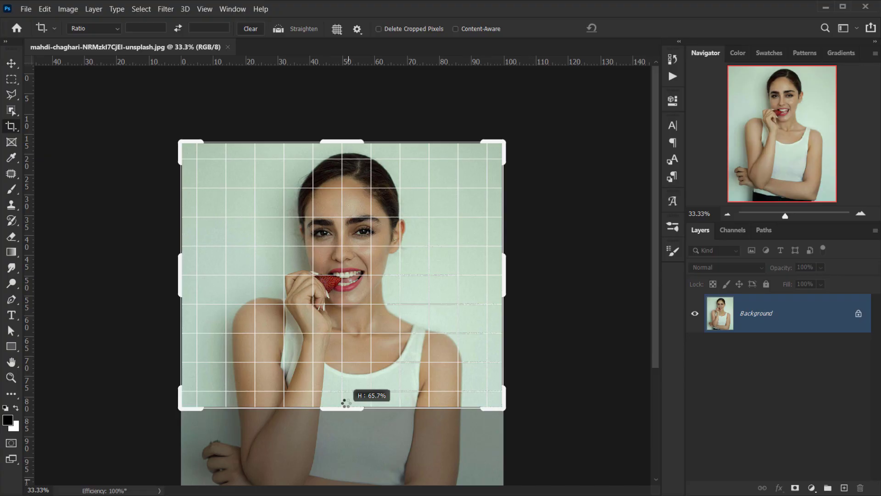
{"action": "key", "text": "enter"}
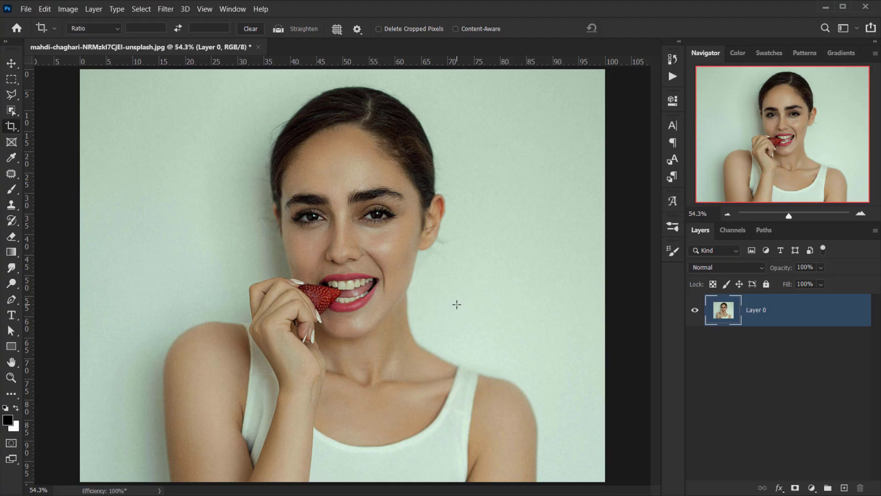
{"action": "left_click", "coordinate": [11, 63]}
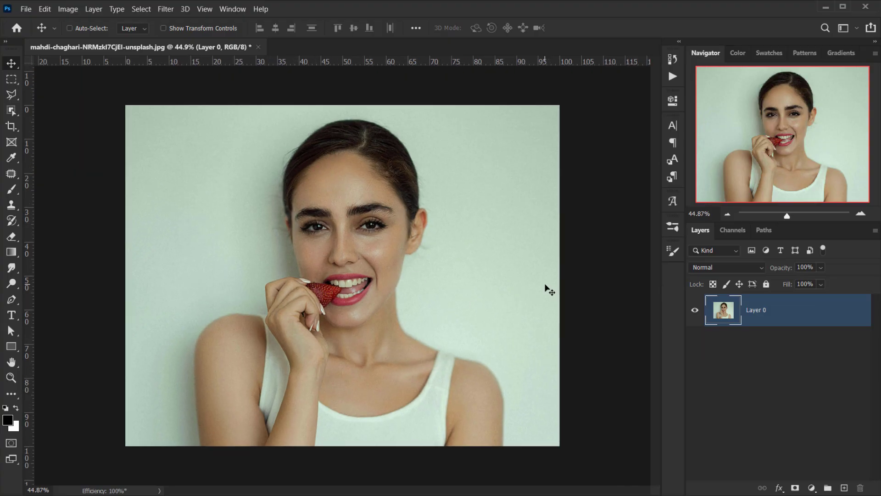
{"action": "mouse_move", "coordinate": [482, 197]}
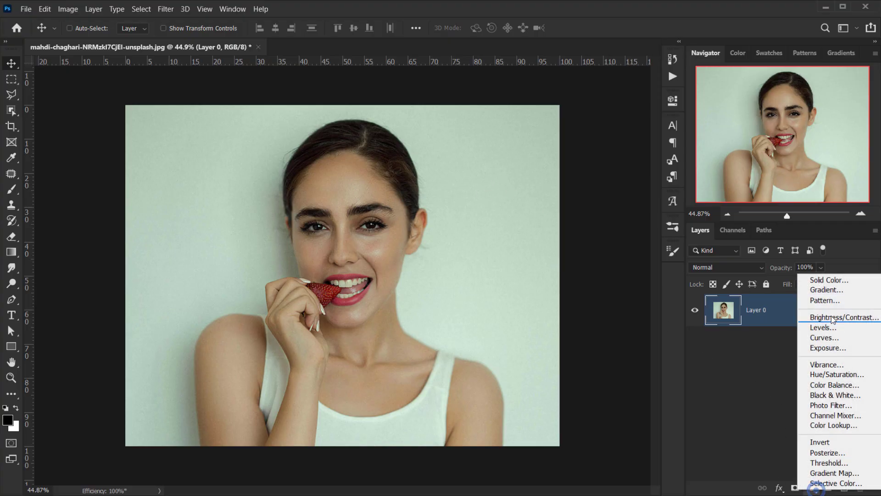
Add a dark brown Solid Color fill named 'color', delete its mask, and blend with Linear Light.
{"action": "left_click", "coordinate": [827, 280]}
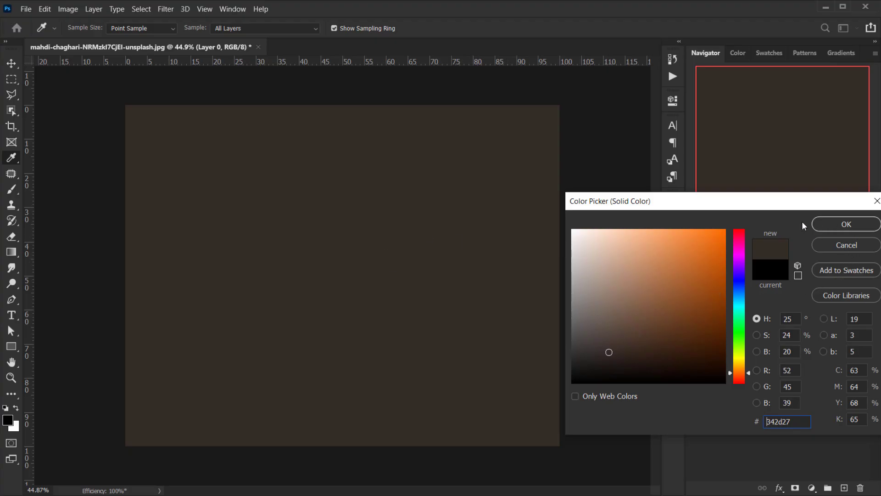
{"action": "left_click", "coordinate": [845, 223]}
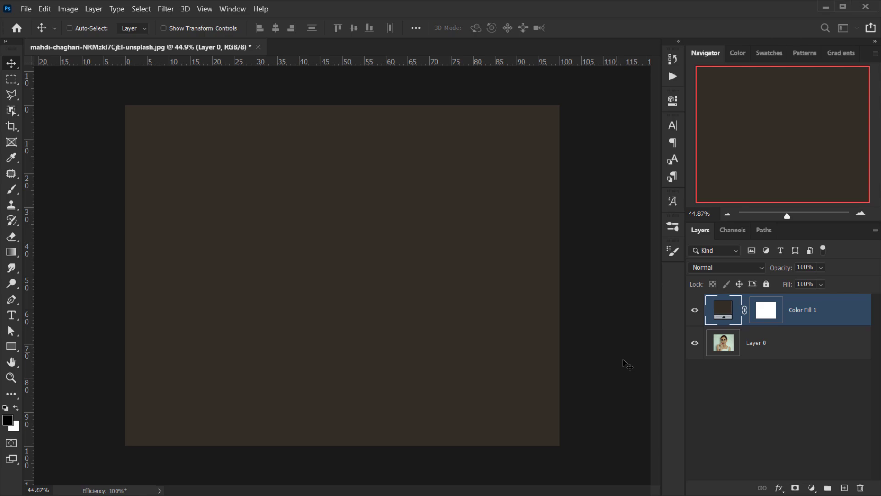
{"action": "double_click", "coordinate": [802, 310]}
{"action": "type", "text": "color"}
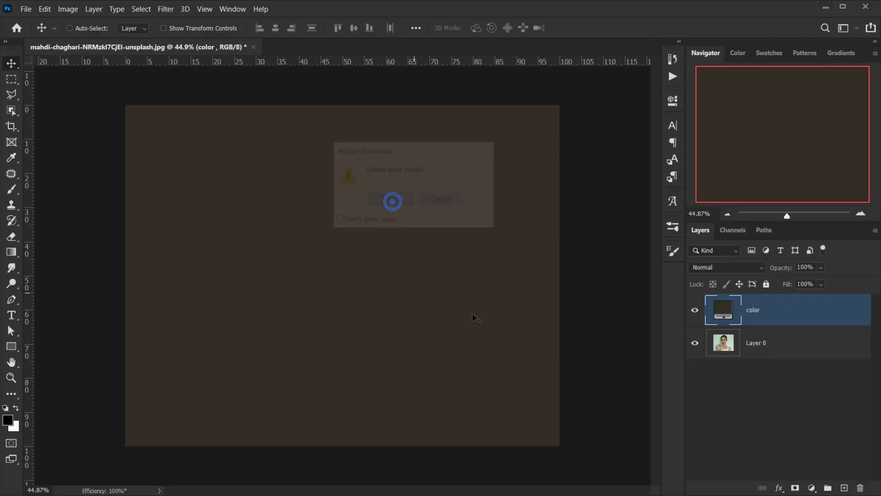
{"action": "left_click", "coordinate": [727, 267]}
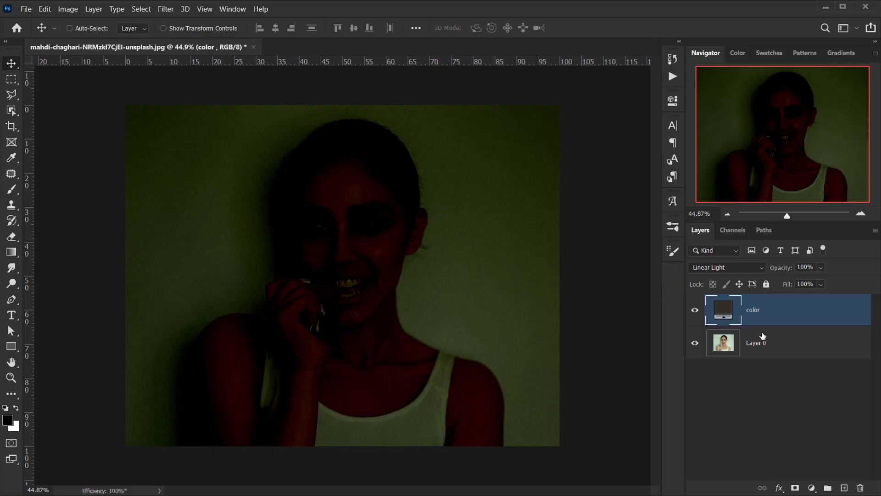
{"action": "mouse_move", "coordinate": [493, 206]}
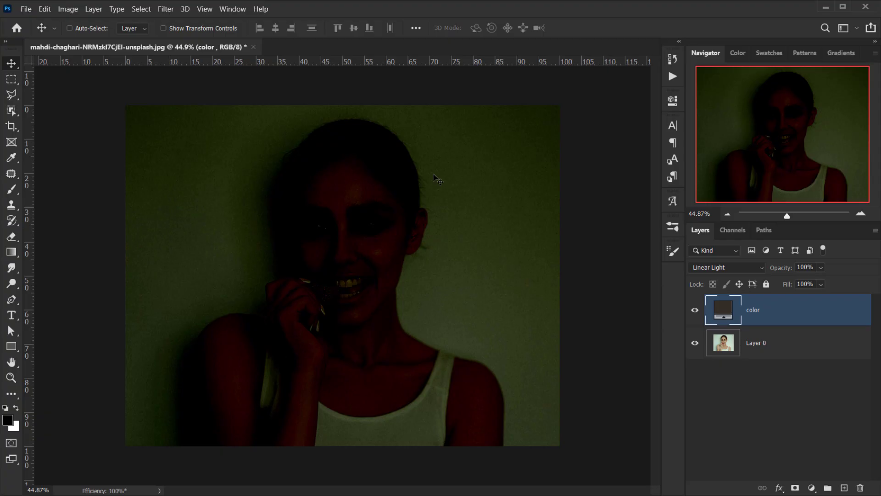
{"action": "mouse_move", "coordinate": [443, 308]}
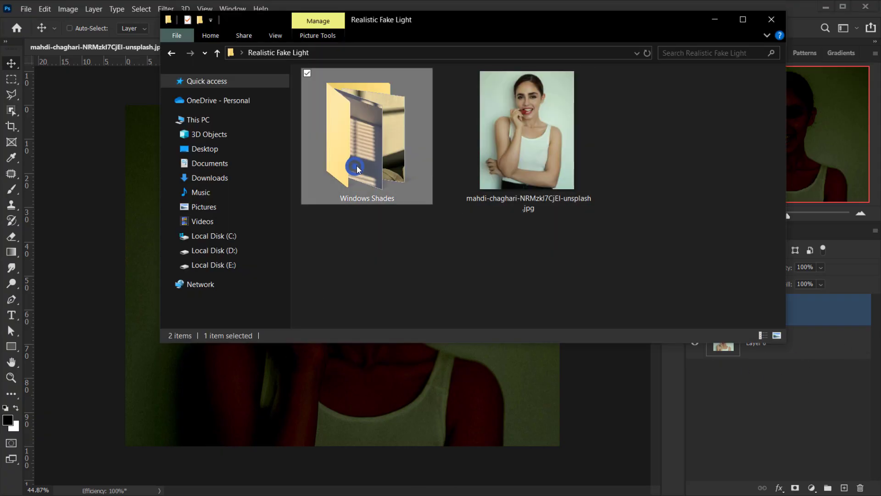
Drag a blinds shadow photo from the Windows Shades folder onto the portrait canvas.
{"action": "double_click", "coordinate": [366, 133]}
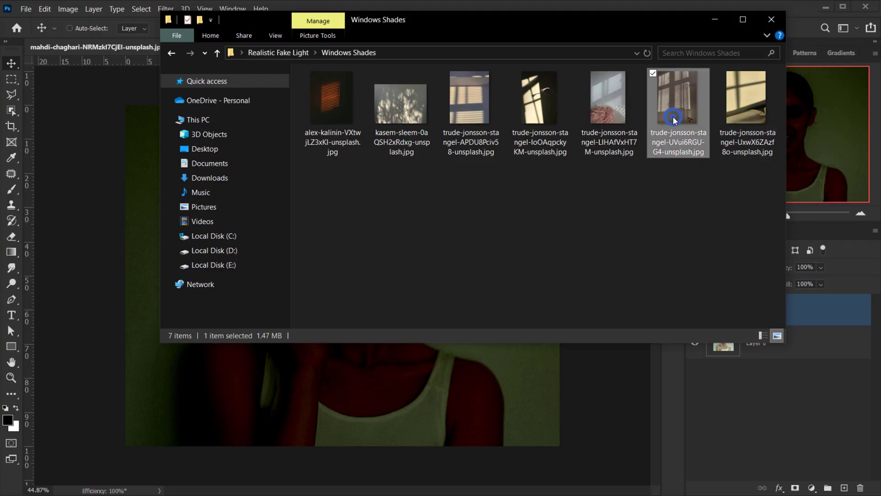
{"action": "left_click_drag", "start_coordinate": [674, 118], "coordinate": [381, 323]}
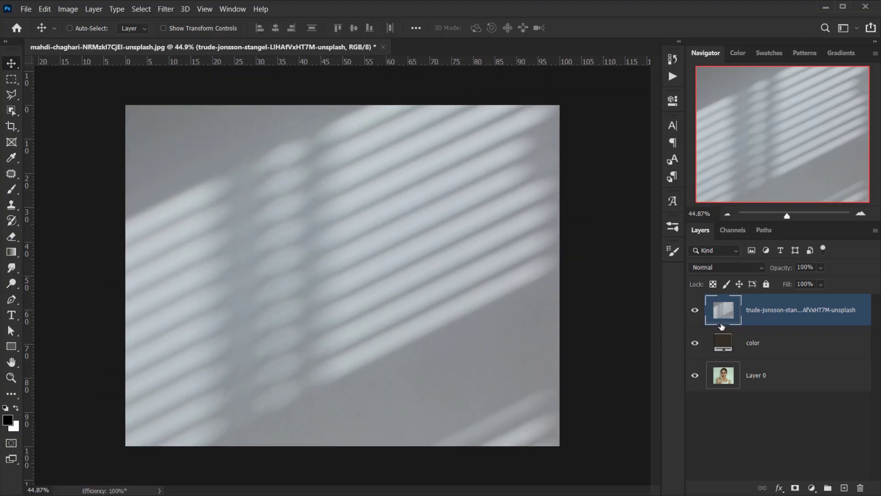
{"action": "mouse_move", "coordinate": [568, 333]}
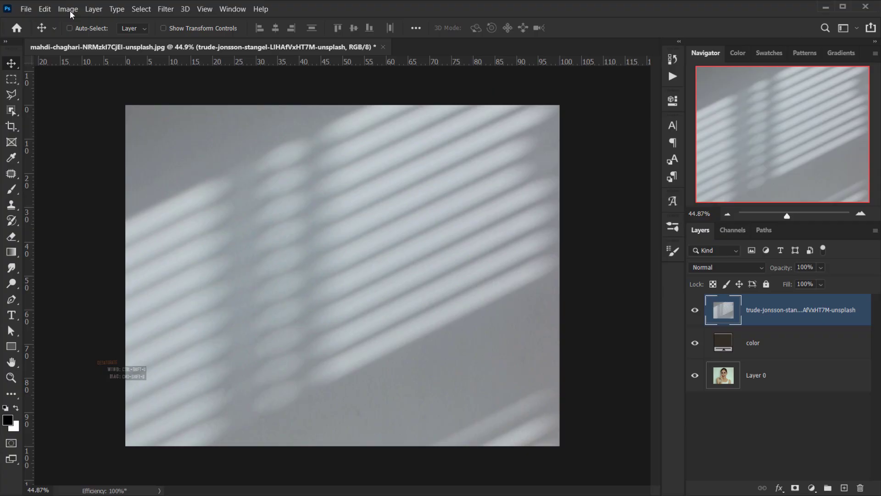
Desaturate the blinds shadow photo to grey, then open its layer context menu.
{"action": "left_click", "coordinate": [67, 9]}
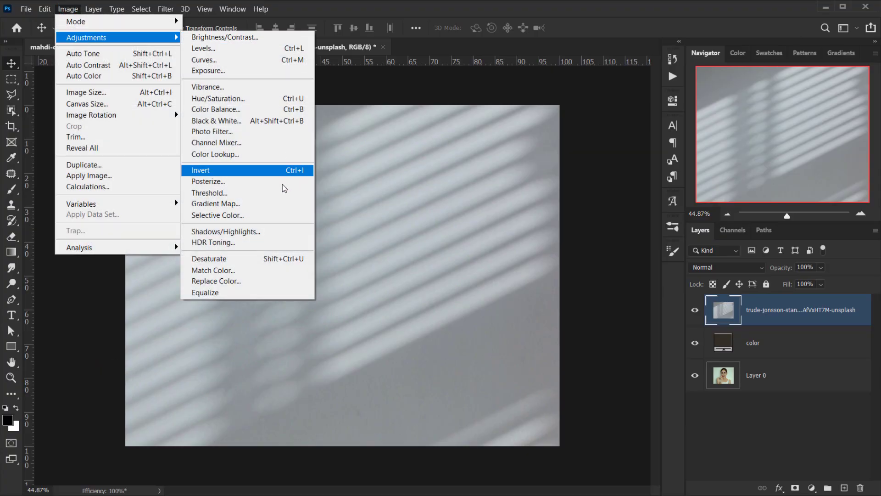
{"action": "left_click", "coordinate": [201, 170]}
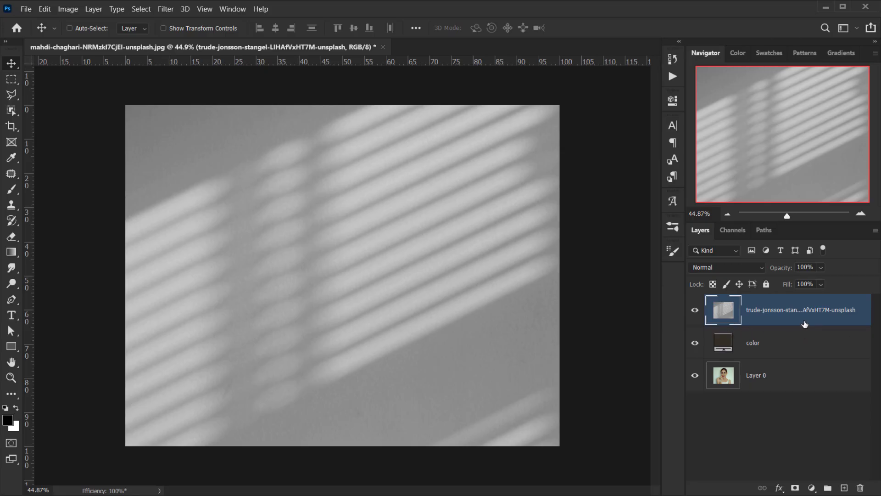
{"action": "mouse_move", "coordinate": [767, 346]}
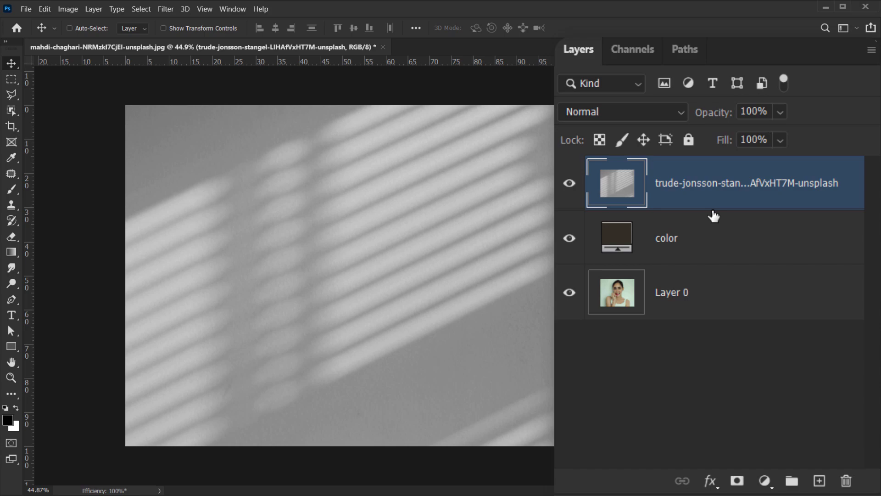
{"action": "mouse_move", "coordinate": [720, 245]}
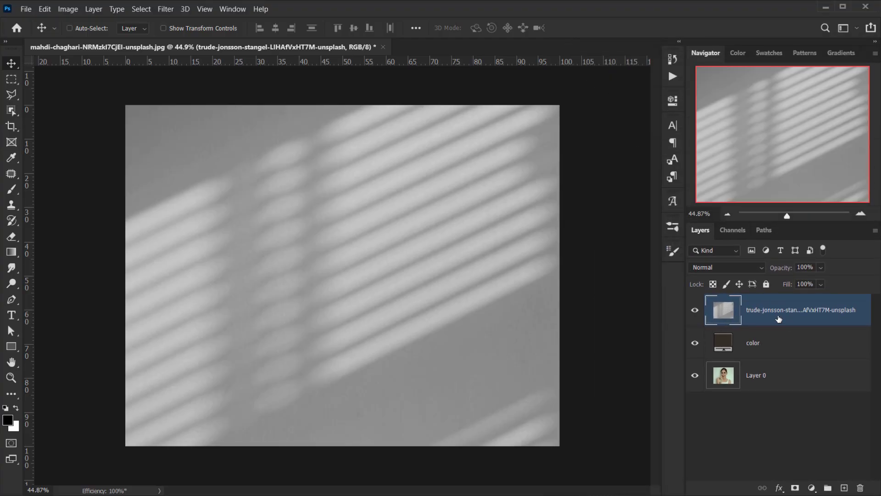
{"action": "right_click", "coordinate": [800, 310]}
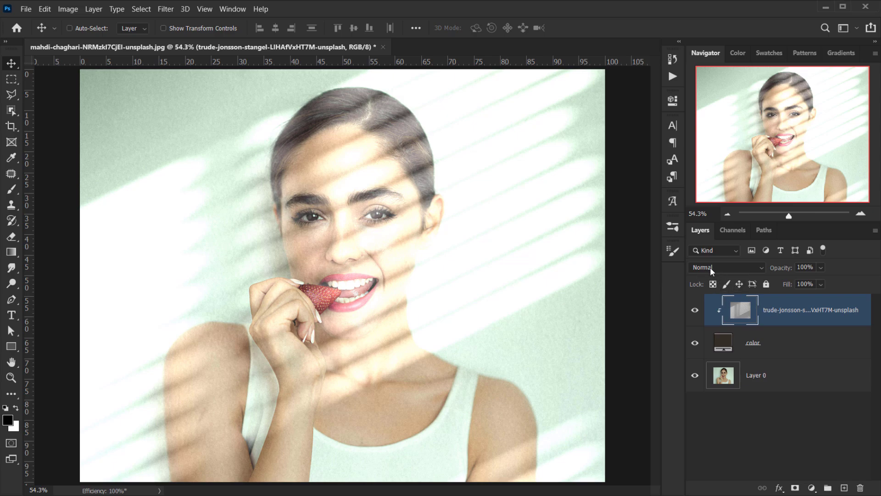
Set the blinds shadow layer to Exclusion with Fill lowered to 61%.
{"action": "left_click", "coordinate": [725, 267]}
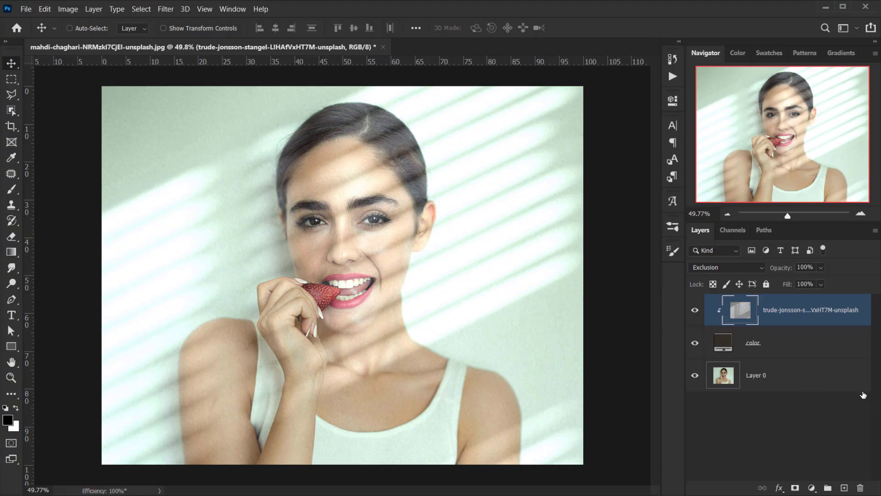
{"action": "mouse_move", "coordinate": [867, 395]}
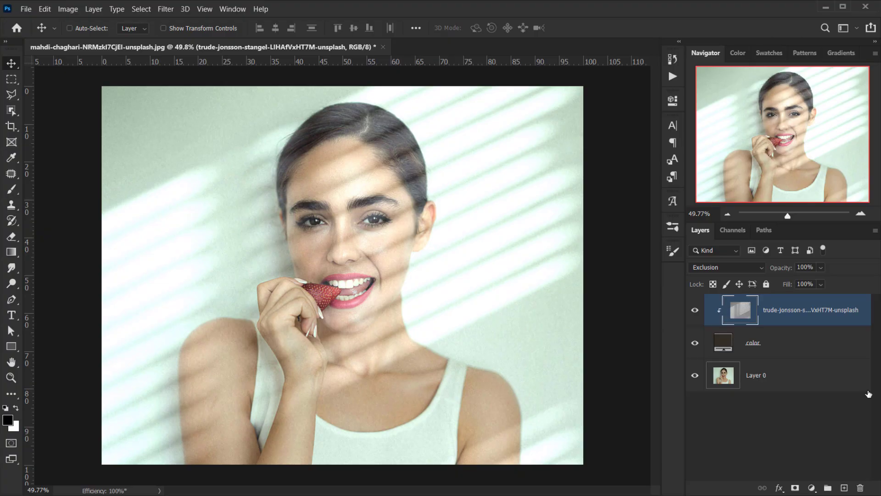
{"action": "mouse_move", "coordinate": [697, 315]}
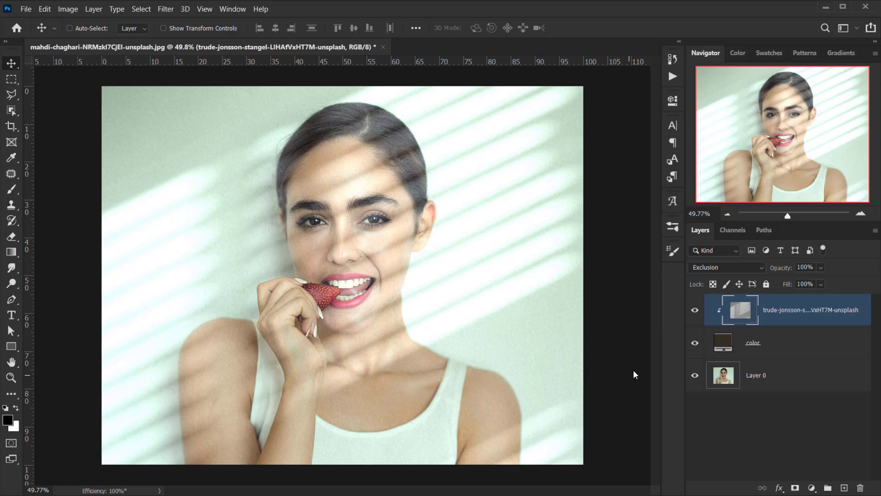
{"action": "left_click", "coordinate": [792, 284]}
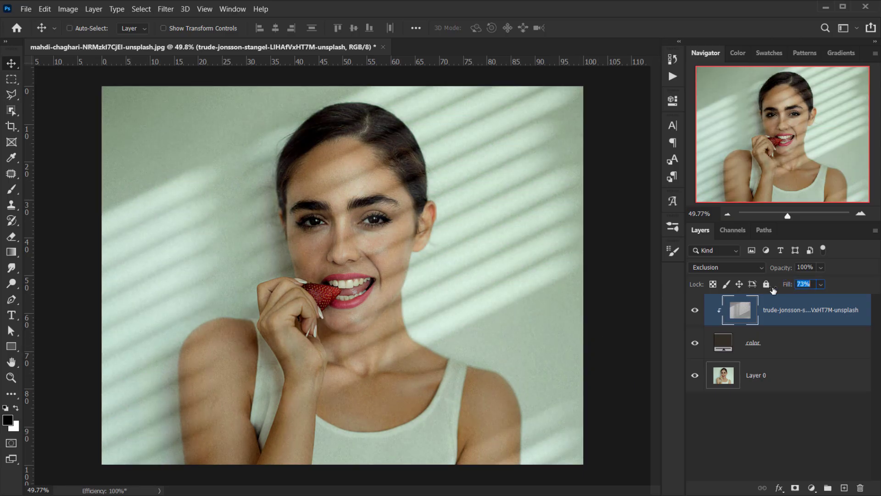
{"action": "left_click_drag", "start_coordinate": [803, 283], "coordinate": [789, 283]}
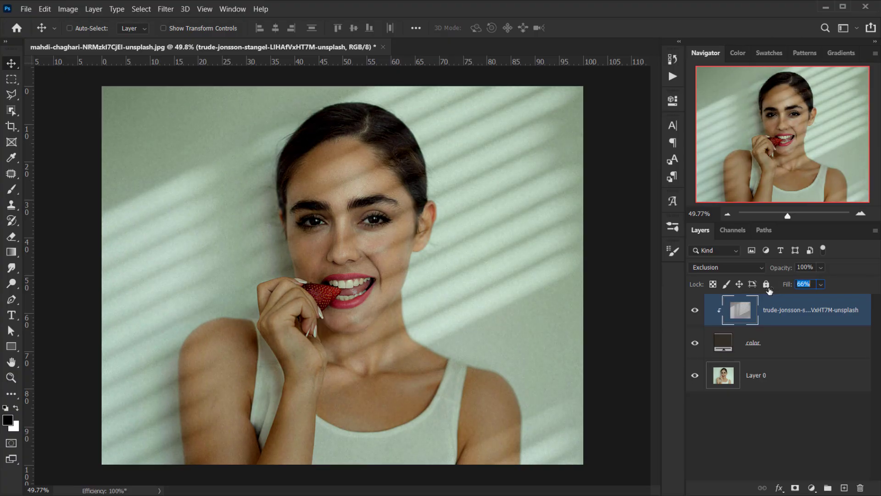
{"action": "left_click_drag", "start_coordinate": [806, 284], "coordinate": [798, 284]}
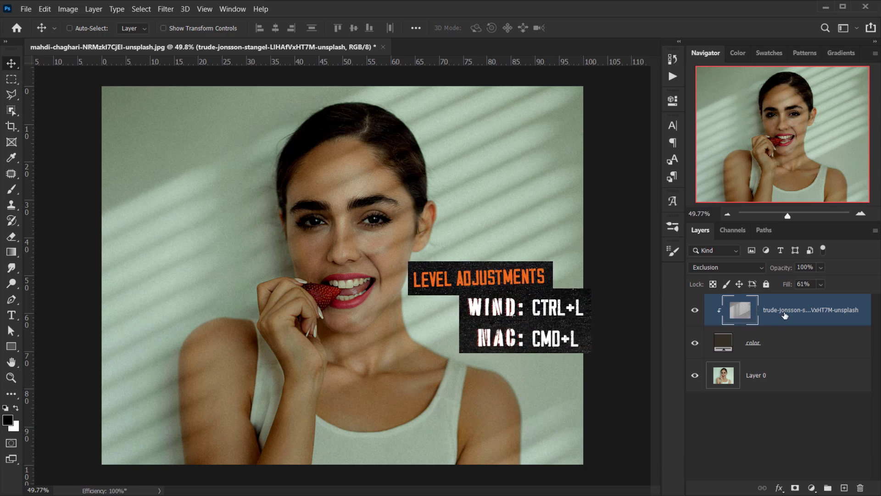
Apply Levels of 95, 0.88 and 212 to the blinds shadow stripes.
{"action": "key", "text": "ctrl+l"}
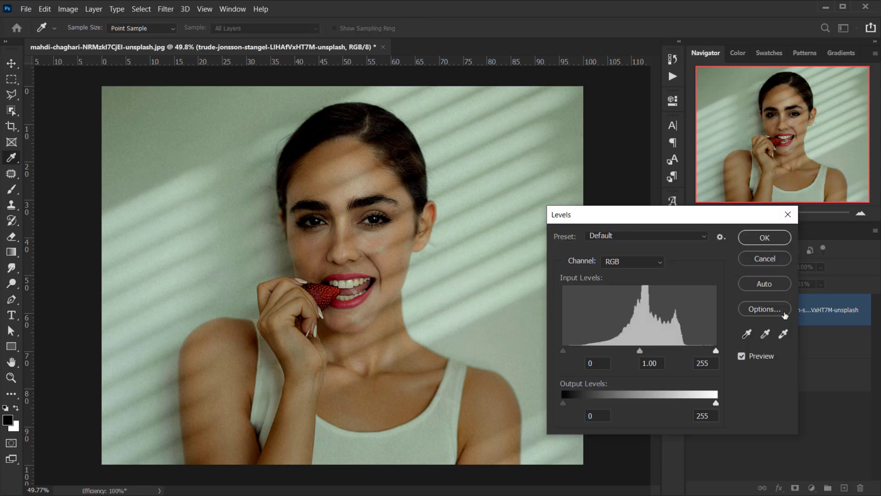
{"action": "left_click_drag", "start_coordinate": [715, 350], "coordinate": [697, 350]}
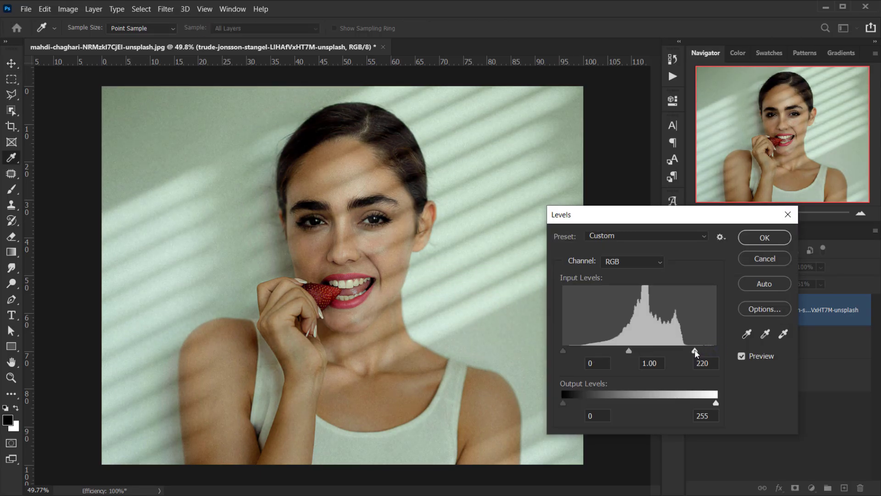
{"action": "left_click_drag", "start_coordinate": [563, 350], "coordinate": [591, 350]}
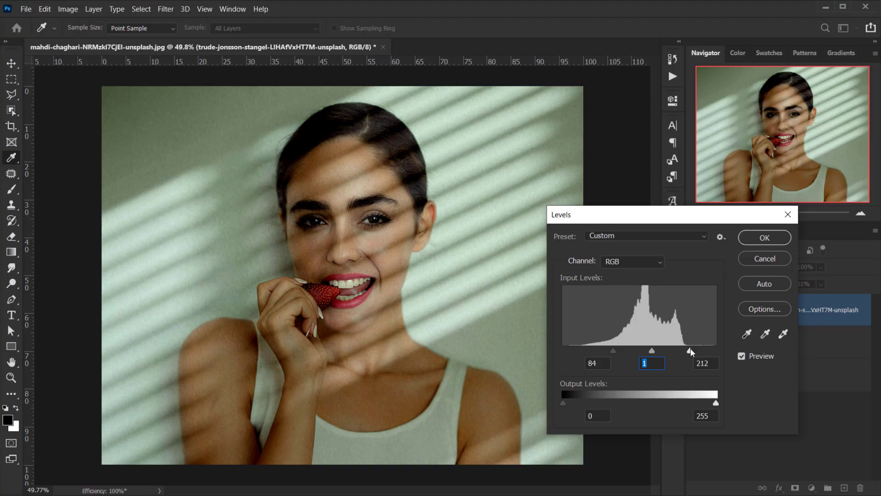
{"action": "left_click", "coordinate": [702, 362]}
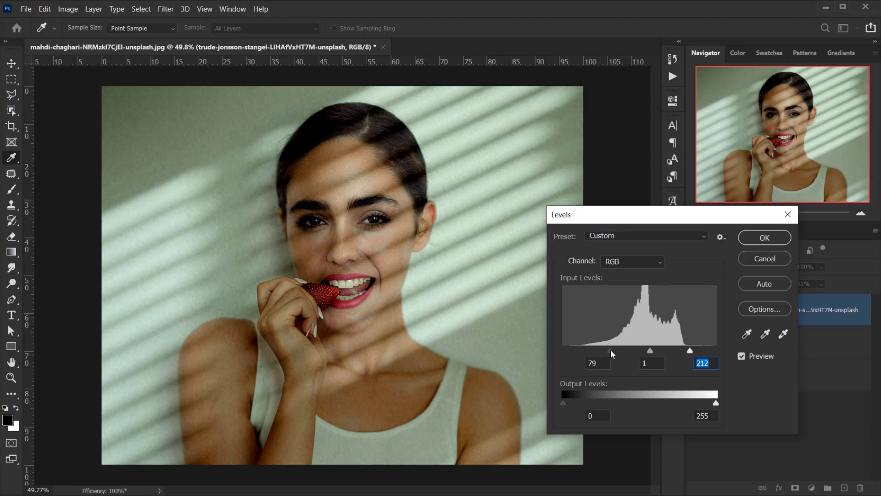
{"action": "left_click_drag", "start_coordinate": [650, 350], "coordinate": [655, 350]}
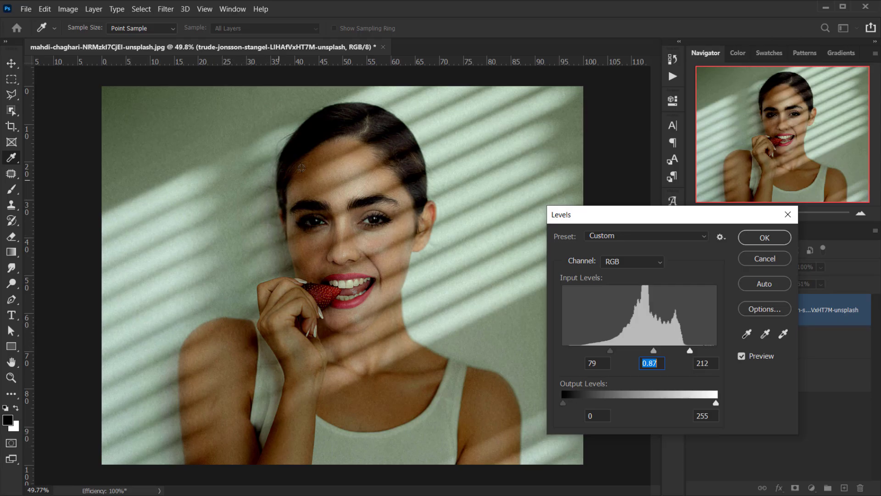
{"action": "mouse_move", "coordinate": [284, 142]}
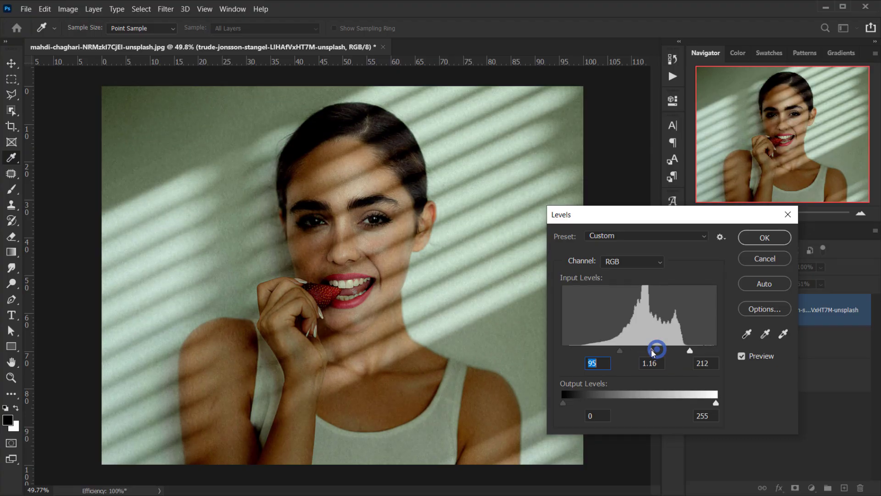
{"action": "left_click_drag", "start_coordinate": [656, 349], "coordinate": [657, 349]}
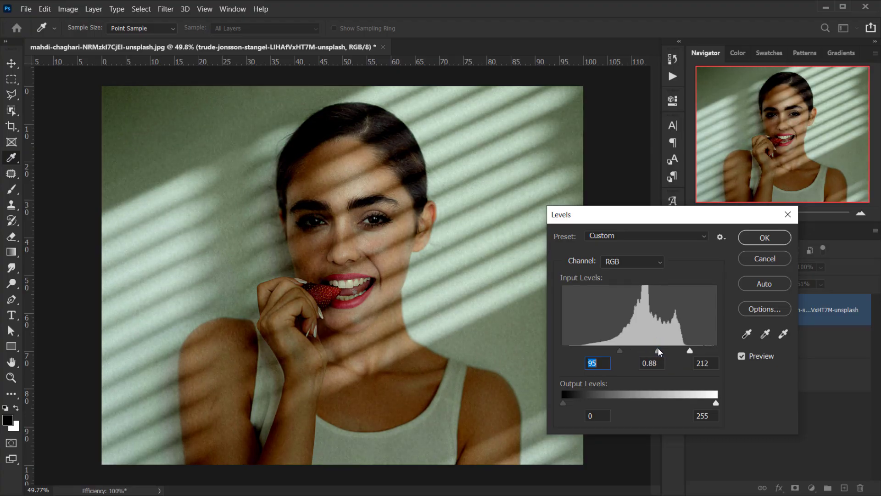
{"action": "left_click", "coordinate": [763, 237]}
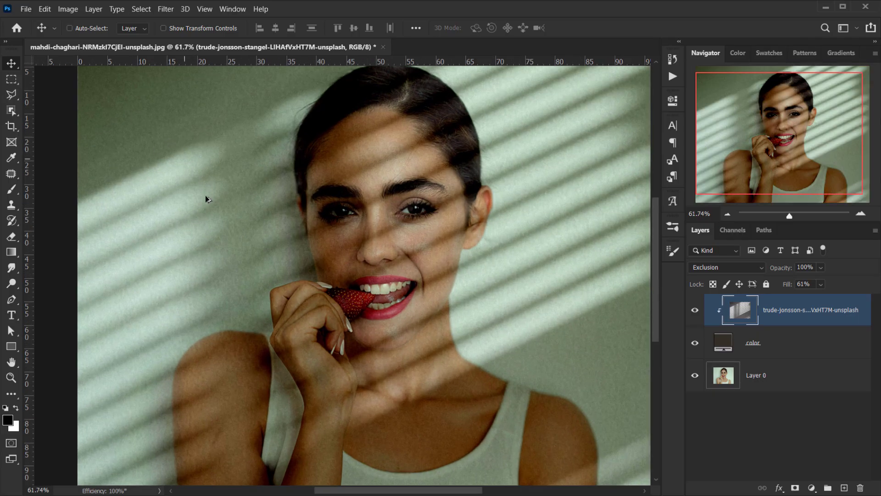
{"action": "mouse_move", "coordinate": [443, 259]}
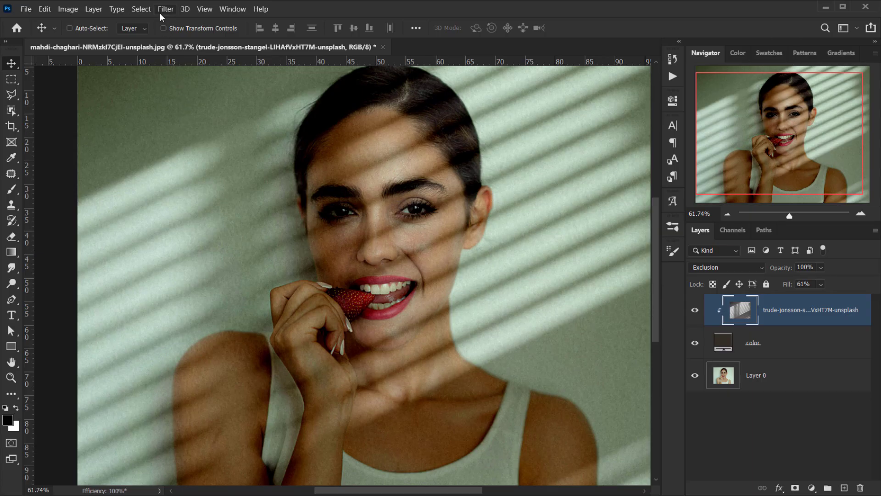
Soften the stripes with a 5-pixel Gaussian Blur, then hide the fill layer to compare.
{"action": "left_click", "coordinate": [166, 9]}
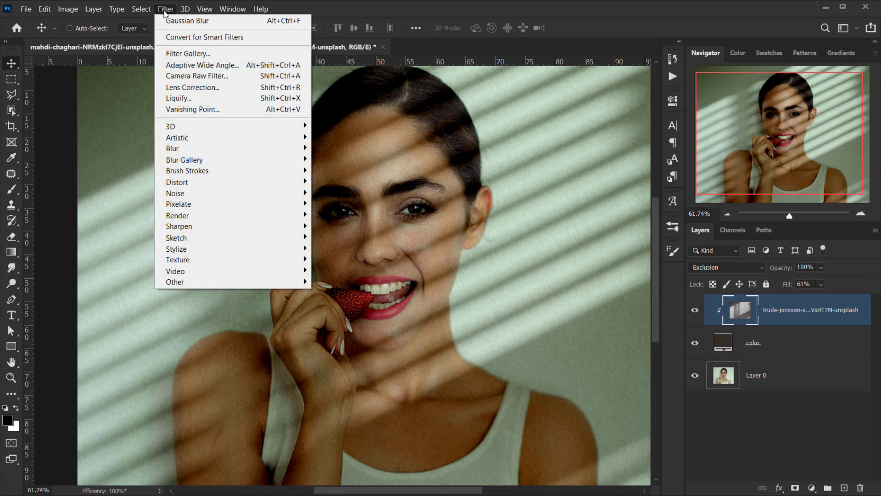
{"action": "mouse_move", "coordinate": [172, 148]}
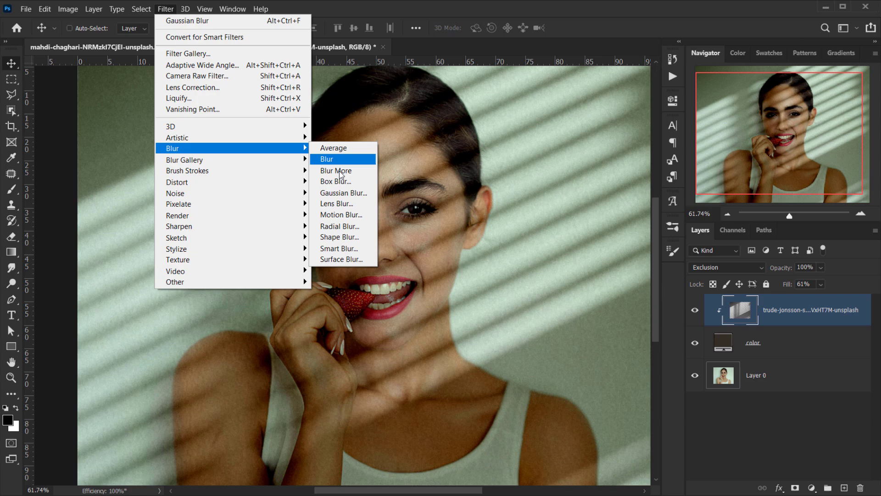
{"action": "left_click", "coordinate": [343, 192]}
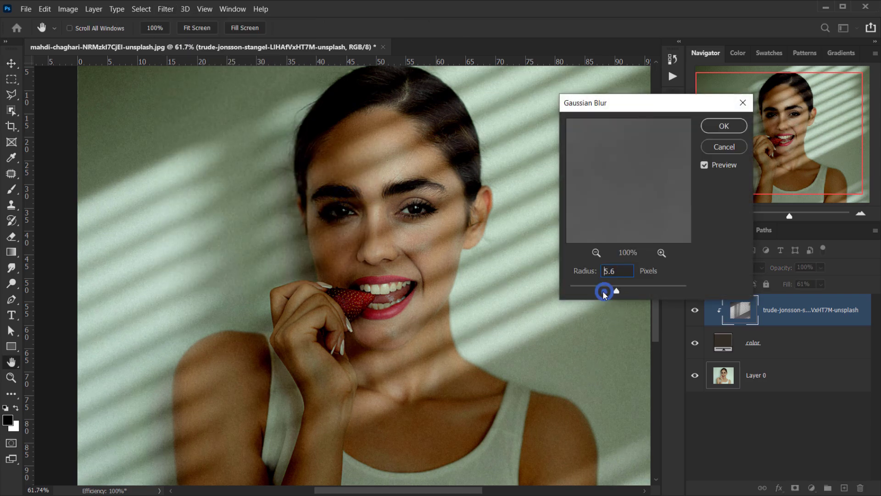
{"action": "left_click_drag", "start_coordinate": [604, 290], "coordinate": [591, 290]}
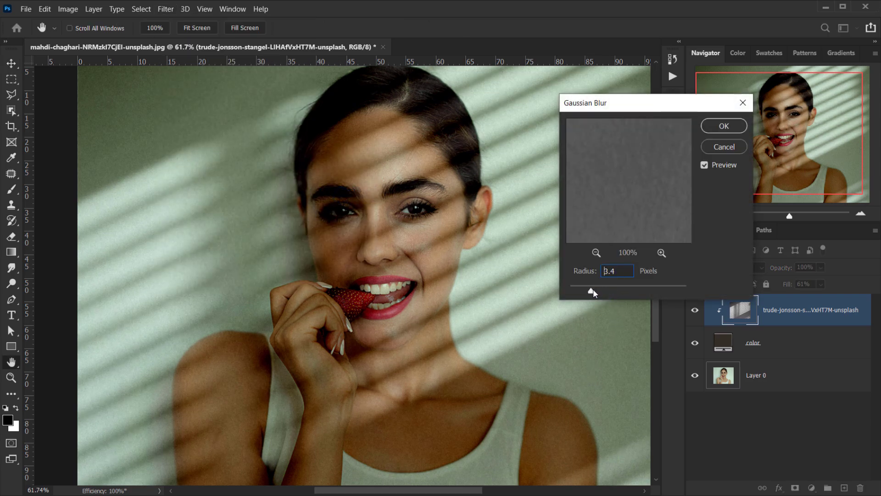
{"action": "left_click_drag", "start_coordinate": [590, 292], "coordinate": [597, 293]}
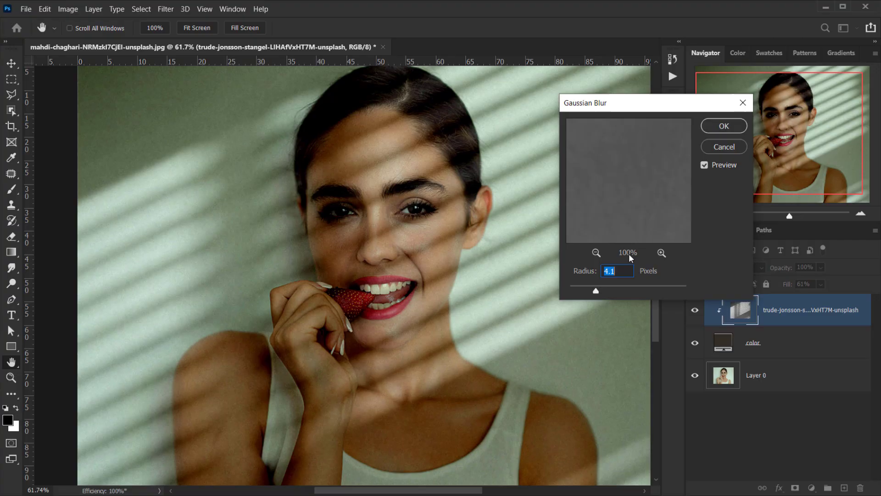
{"action": "left_click", "coordinate": [723, 126]}
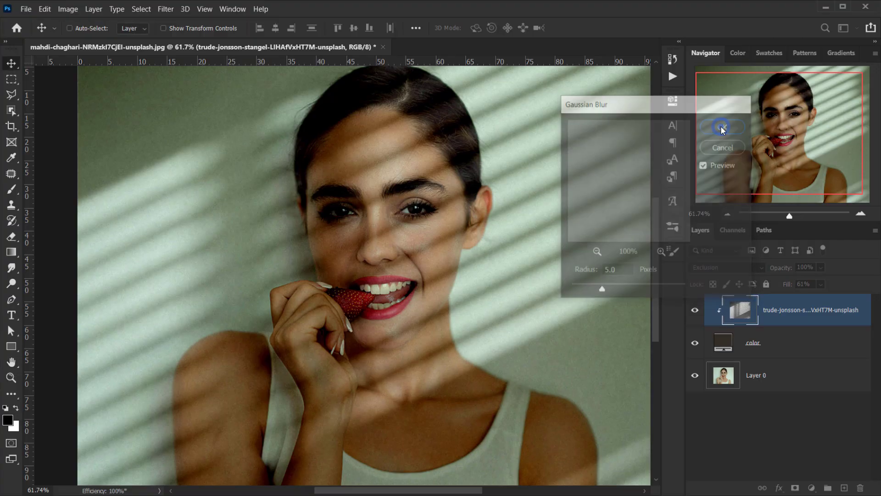
{"action": "left_click", "coordinate": [722, 127]}
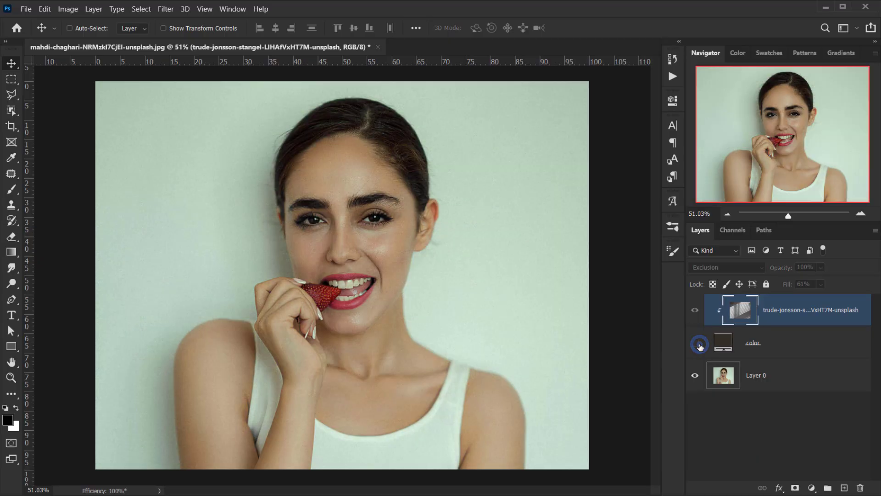
Show the color layer again and recolour its fill to near-black brown #231c1b.
{"action": "left_click", "coordinate": [695, 343]}
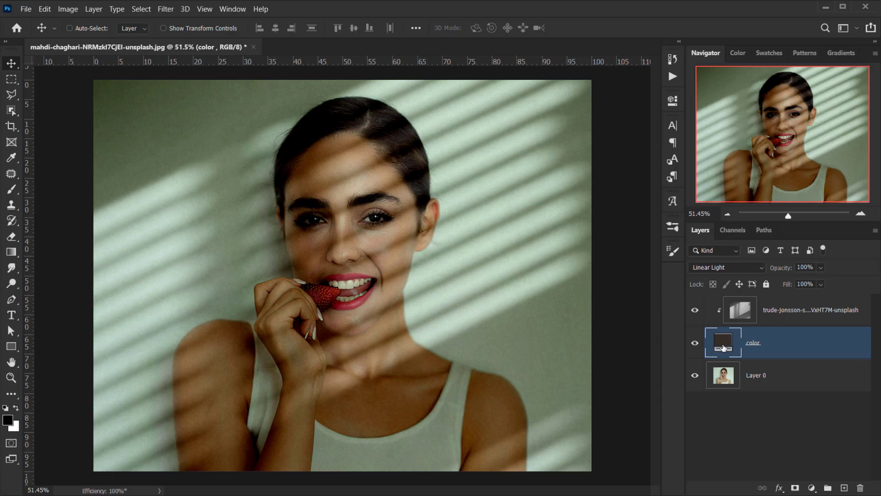
{"action": "double_click", "coordinate": [723, 342]}
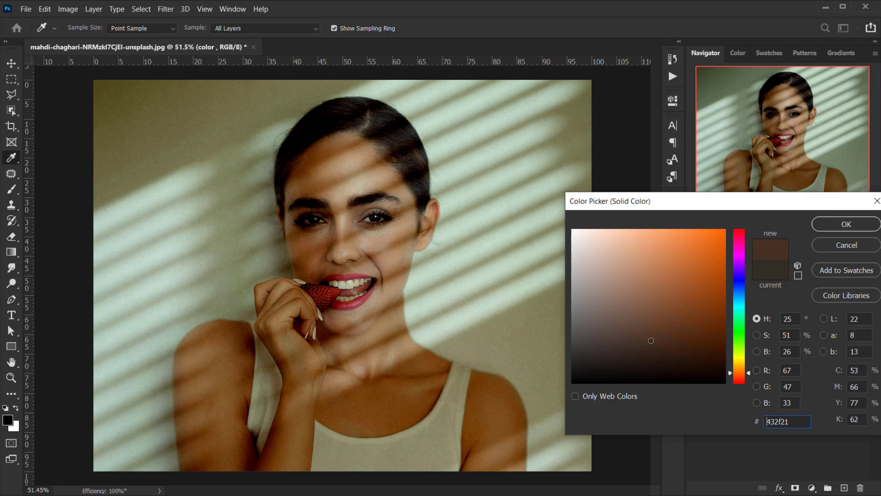
{"action": "left_click", "coordinate": [738, 303]}
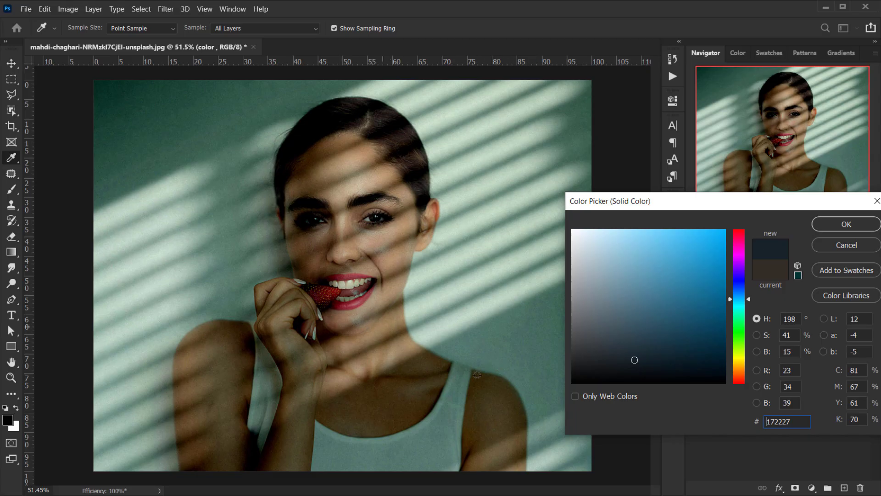
{"action": "left_click", "coordinate": [613, 359]}
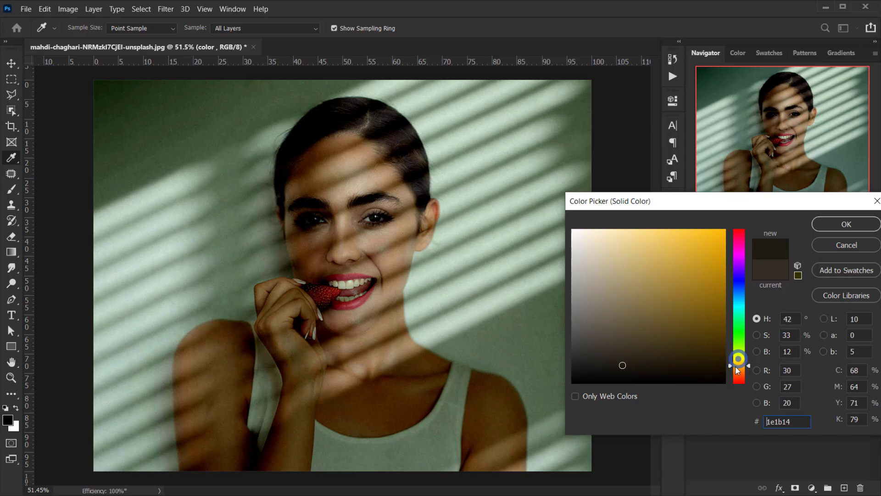
{"action": "left_click_drag", "start_coordinate": [737, 359], "coordinate": [738, 378]}
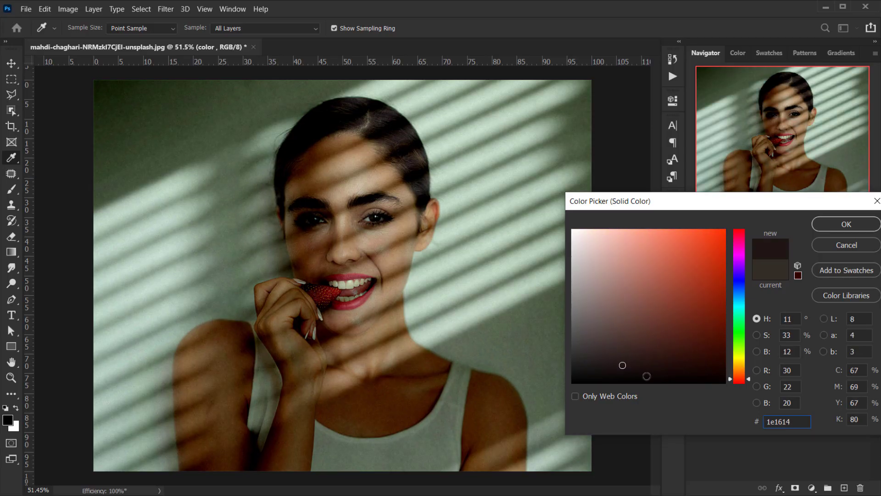
{"action": "left_click", "coordinate": [607, 367]}
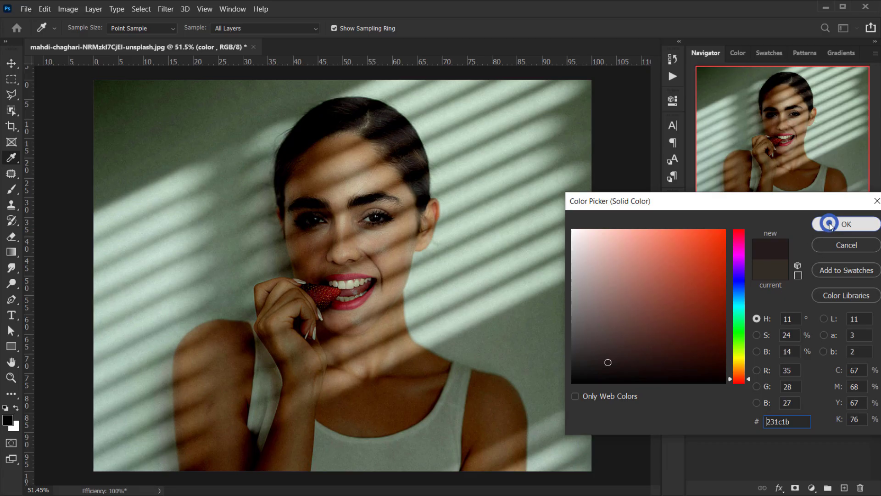
{"action": "left_click", "coordinate": [845, 223]}
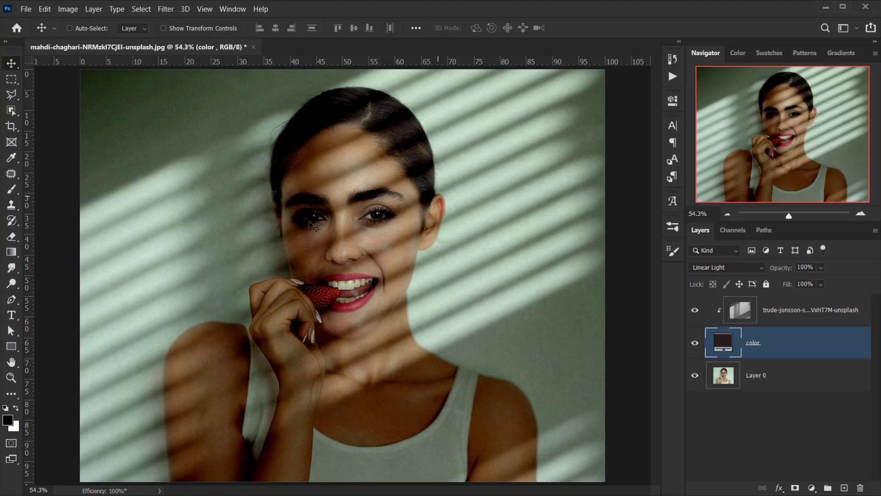
{"action": "mouse_move", "coordinate": [634, 365]}
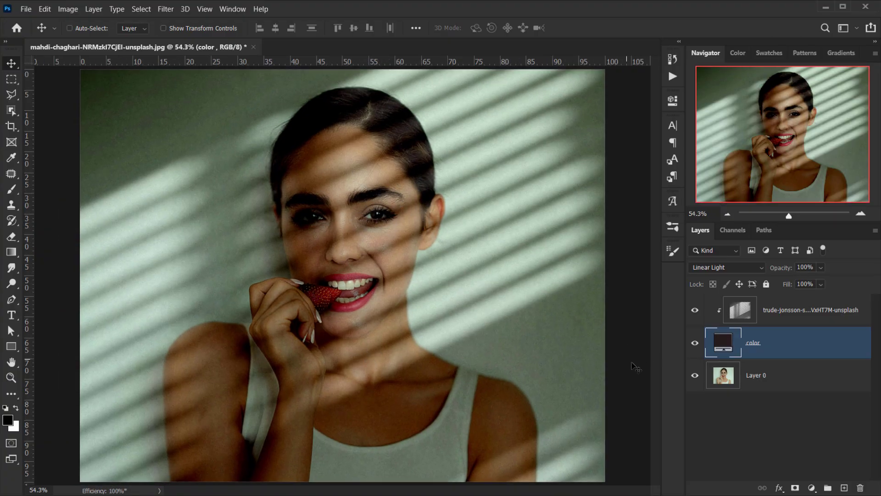
{"action": "left_click", "coordinate": [695, 343]}
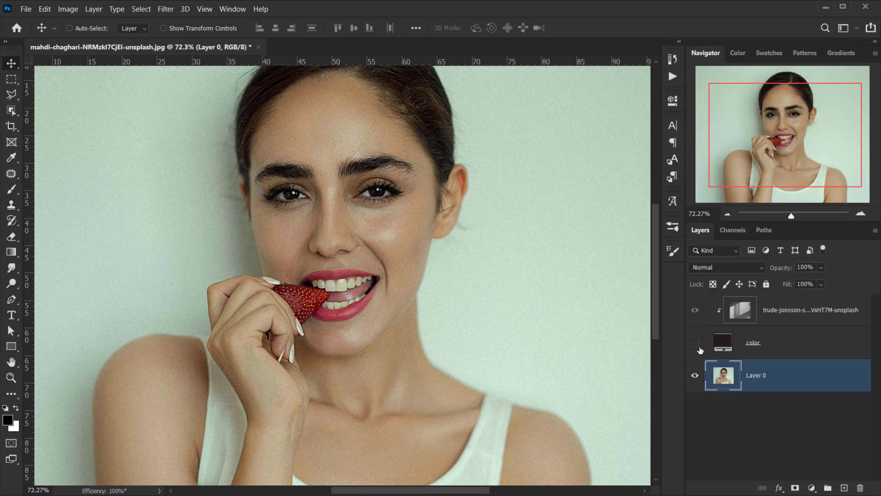
{"action": "left_click", "coordinate": [695, 347]}
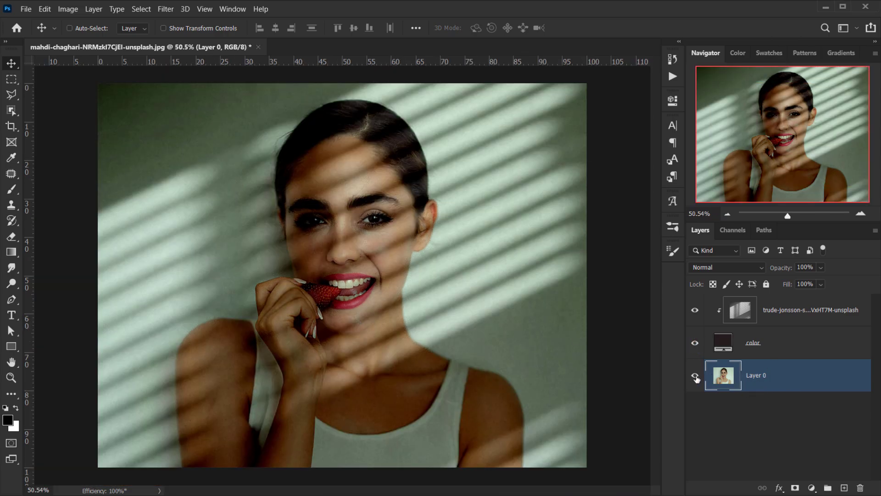
{"action": "left_click", "coordinate": [695, 374]}
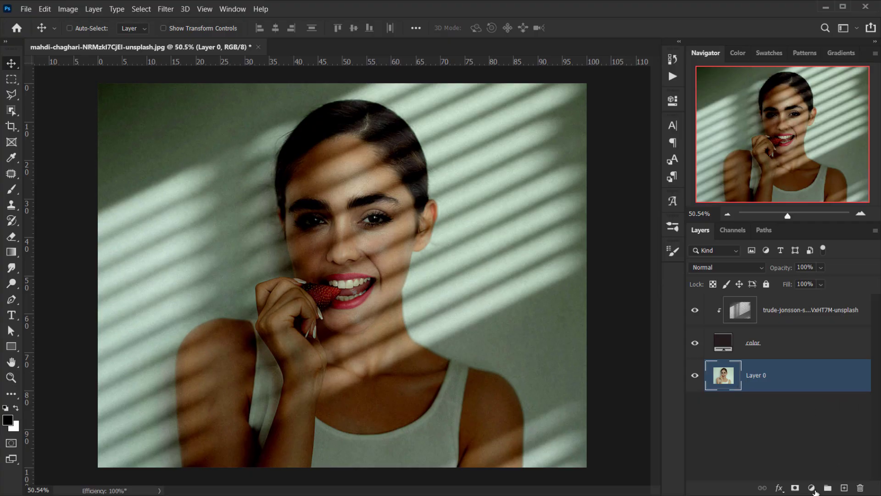
Add a Levels 1 adjustment over Layer 0, reset its sliders to default, and hide it.
{"action": "left_click", "coordinate": [811, 488]}
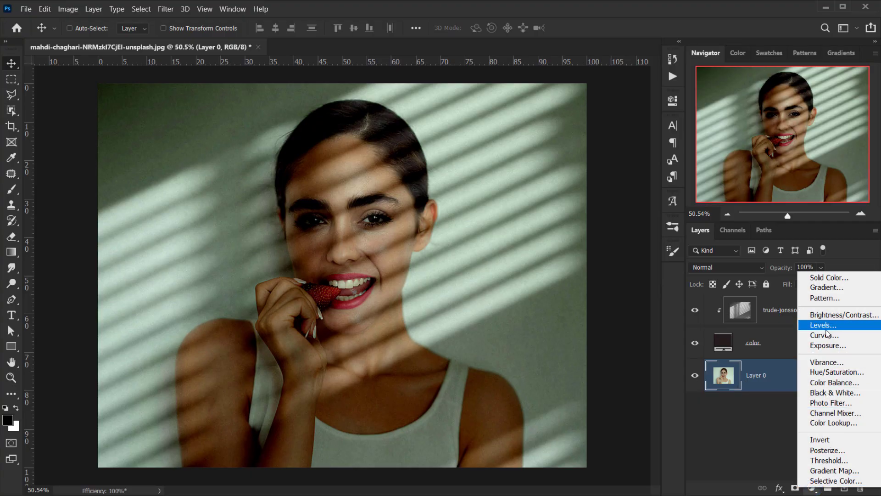
{"action": "left_click", "coordinate": [820, 325]}
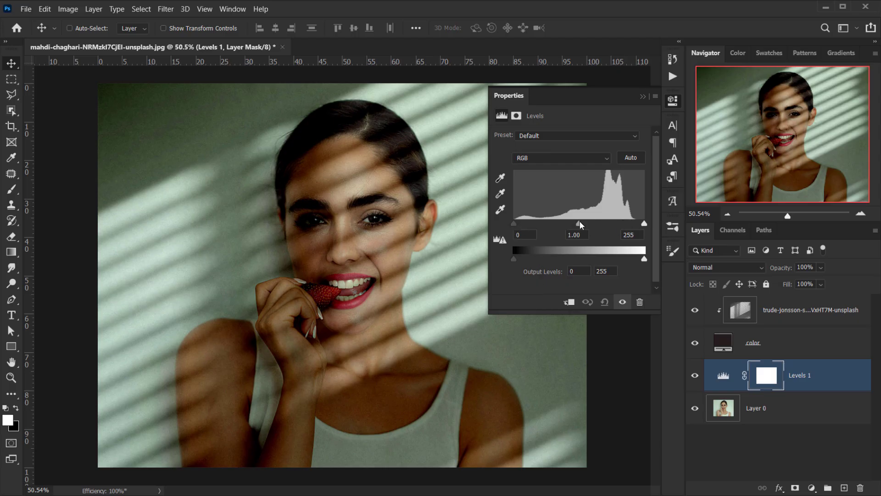
{"action": "left_click_drag", "start_coordinate": [581, 224], "coordinate": [588, 224]}
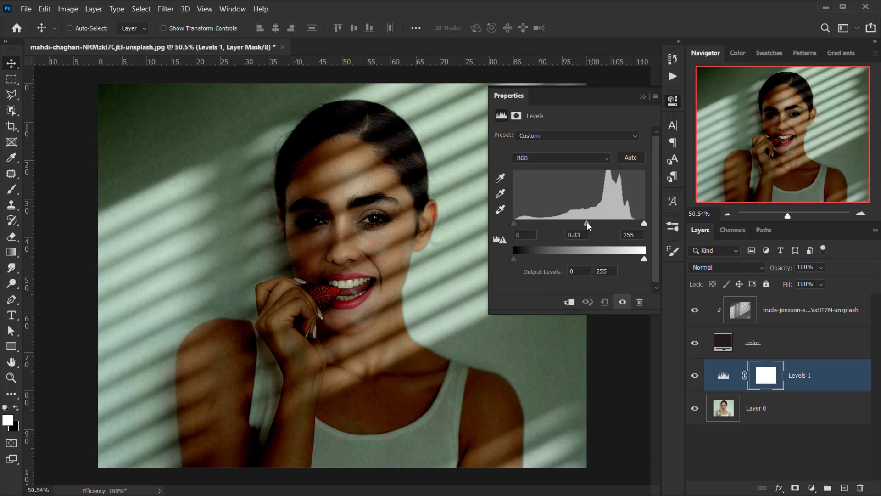
{"action": "left_click_drag", "start_coordinate": [587, 223], "coordinate": [584, 223]}
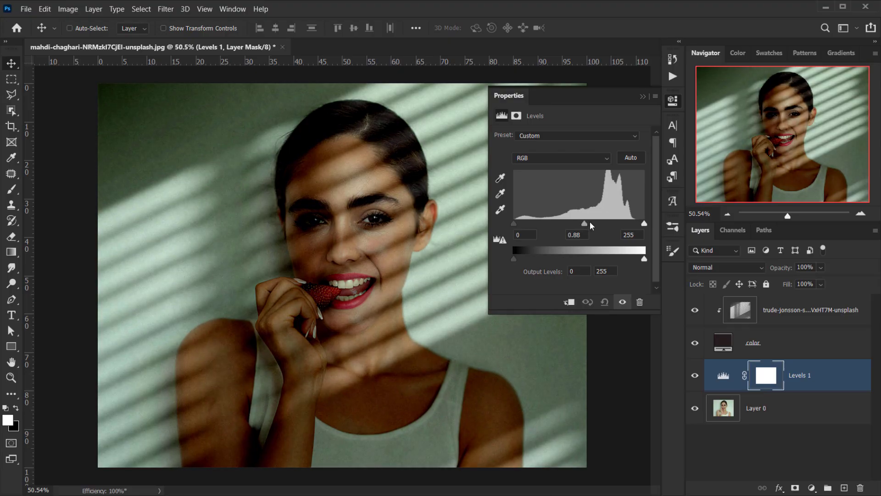
{"action": "left_click_drag", "start_coordinate": [644, 223], "coordinate": [634, 223]}
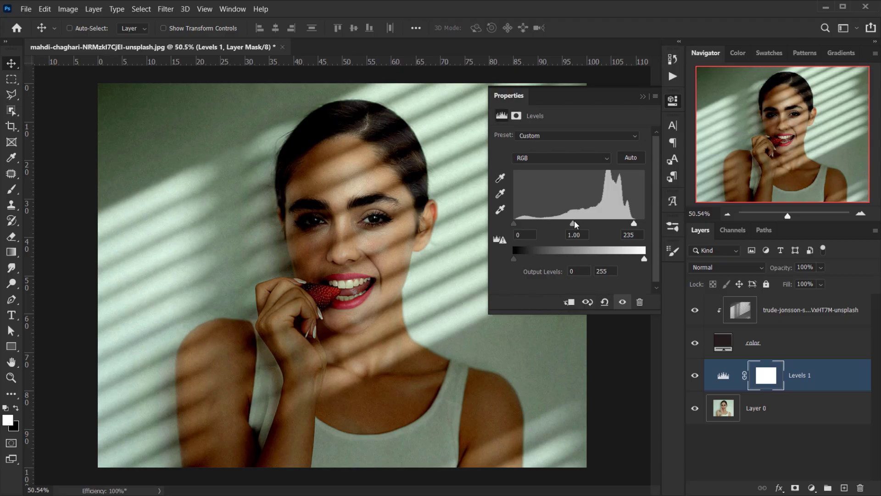
{"action": "left_click_drag", "start_coordinate": [645, 225], "coordinate": [644, 225]}
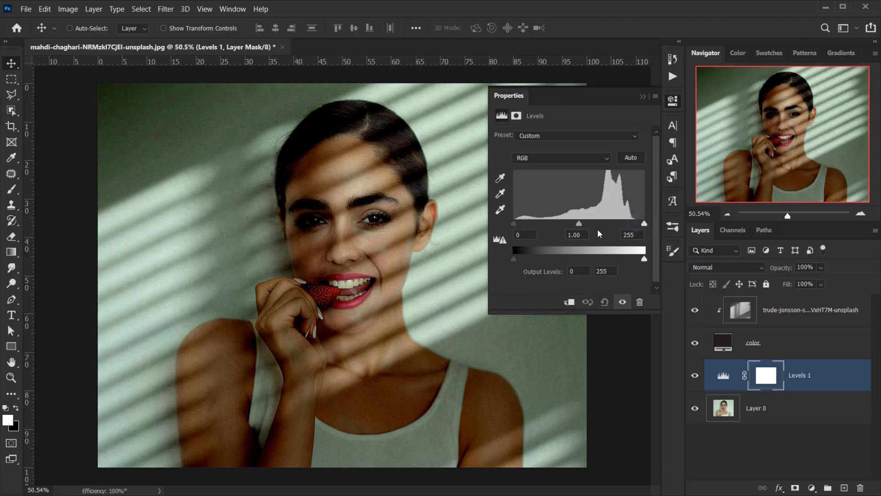
{"action": "left_click_drag", "start_coordinate": [579, 223], "coordinate": [566, 223]}
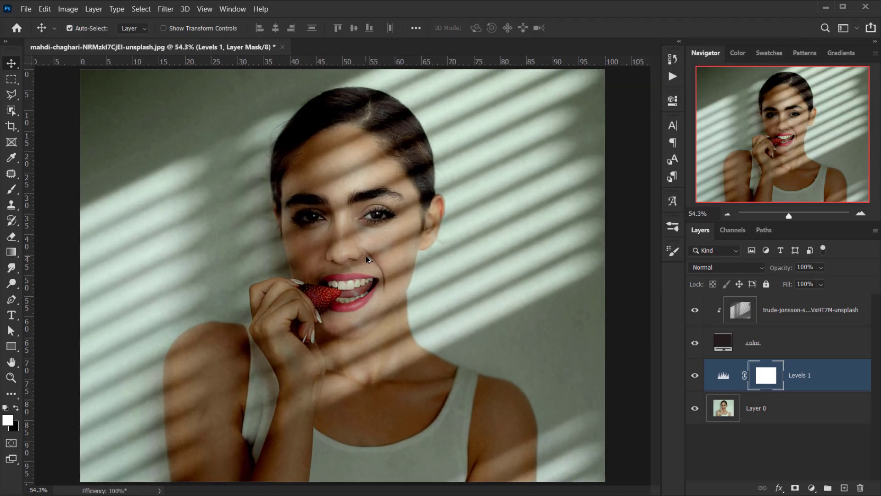
{"action": "left_click", "coordinate": [695, 375]}
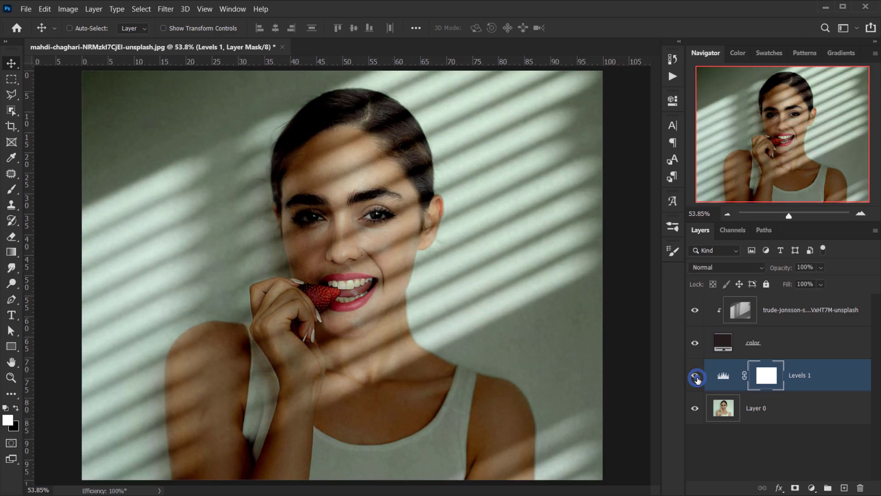
{"action": "left_click", "coordinate": [696, 377]}
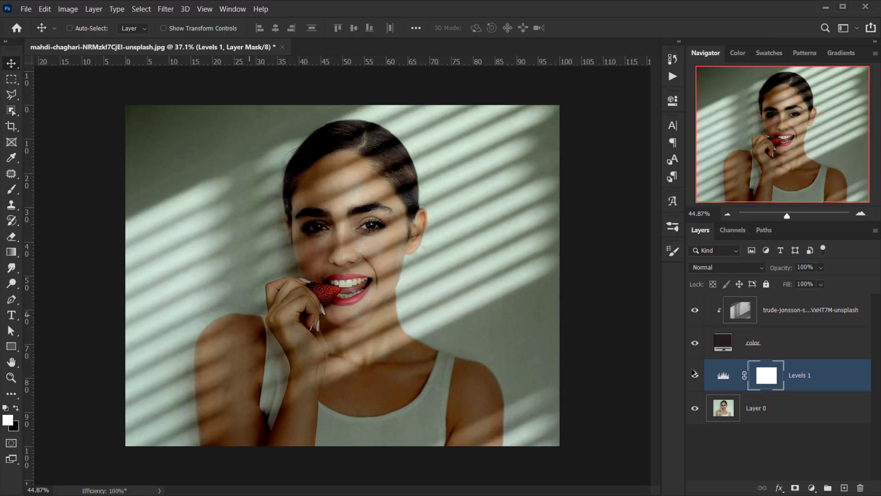
Hide the window blinds shadow layer and pick the kasem-sleem tree-leaf shadow image.
{"action": "left_click", "coordinate": [809, 308]}
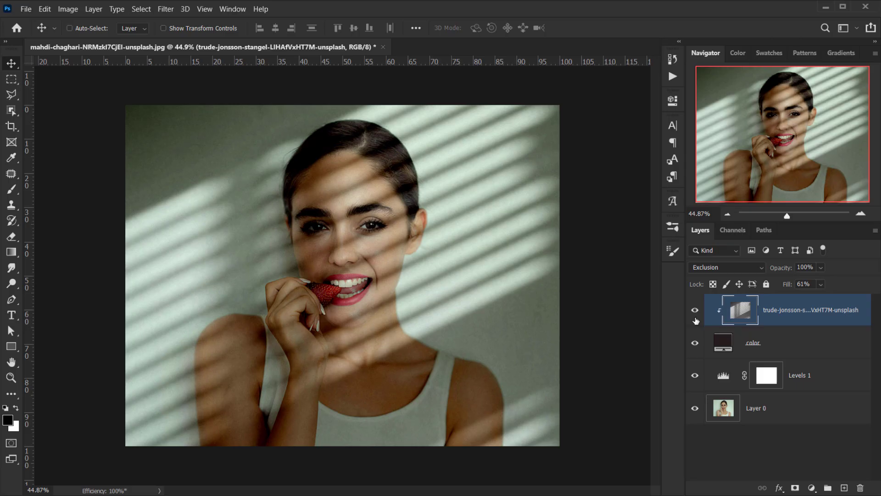
{"action": "mouse_move", "coordinate": [695, 312]}
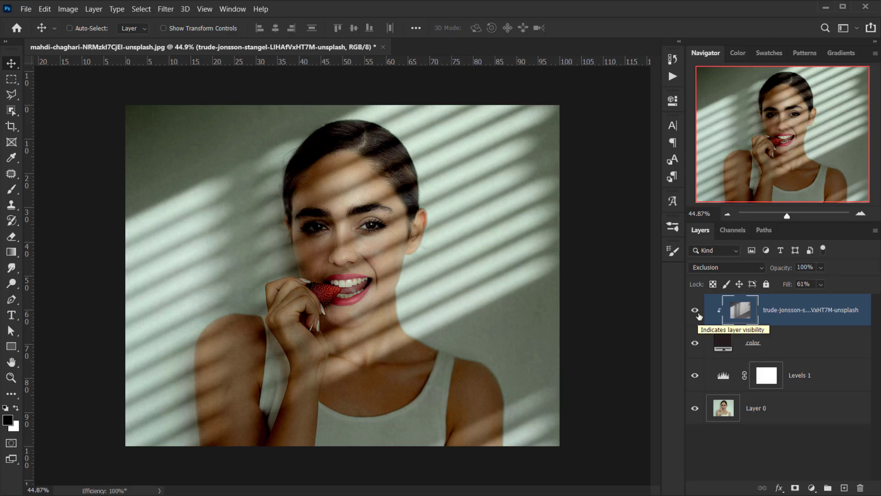
{"action": "left_click", "coordinate": [695, 310]}
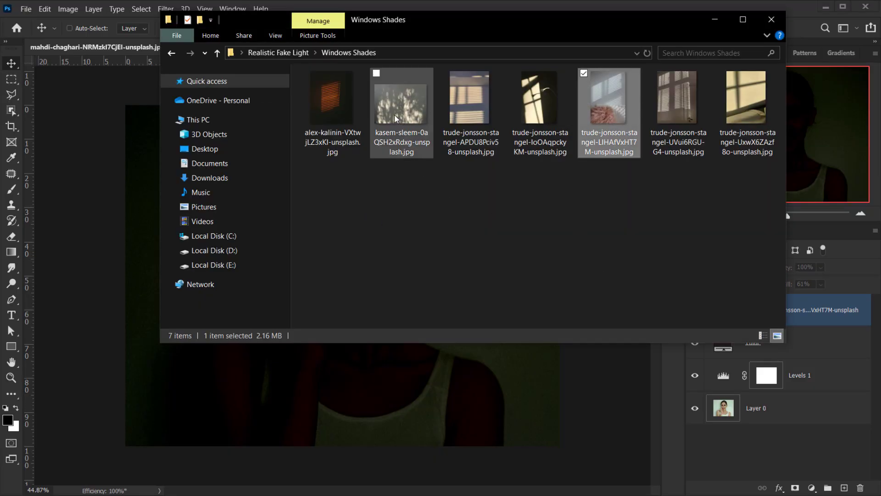
{"action": "left_click", "coordinate": [401, 104]}
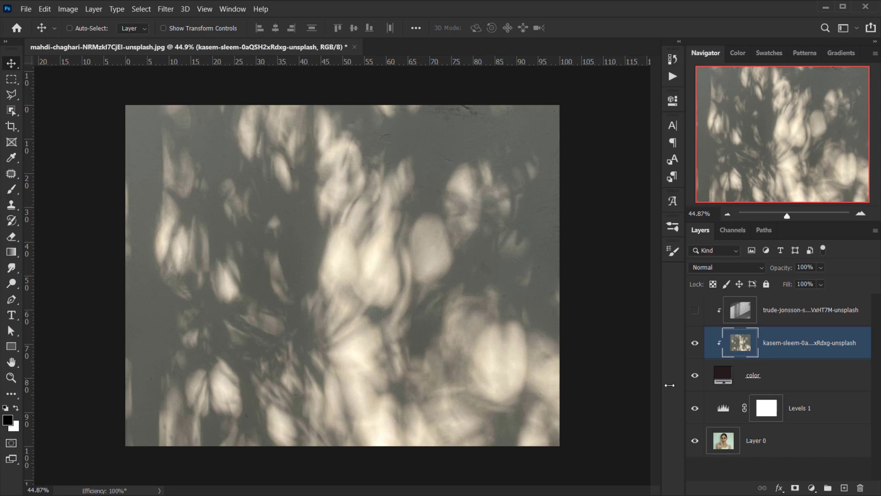
Place the leaf shadow image and blend it in Exclusion mode at 55% fill.
{"action": "left_click", "coordinate": [694, 375]}
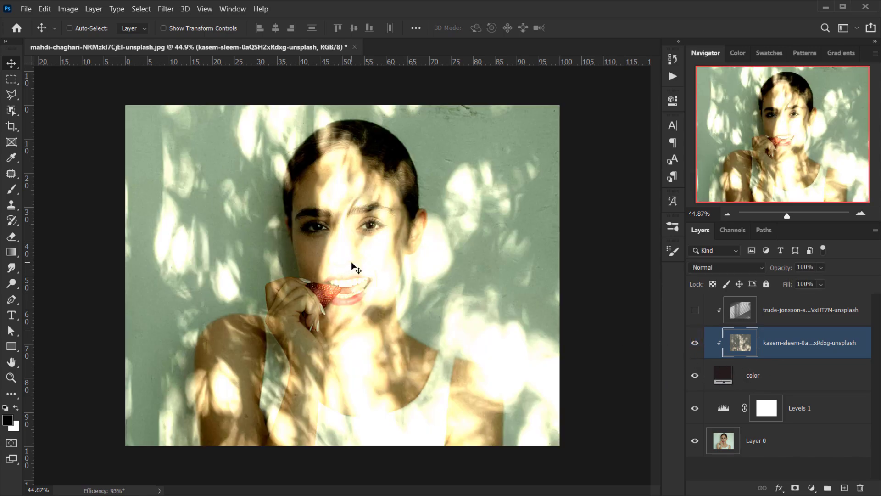
{"action": "left_click", "coordinate": [725, 267]}
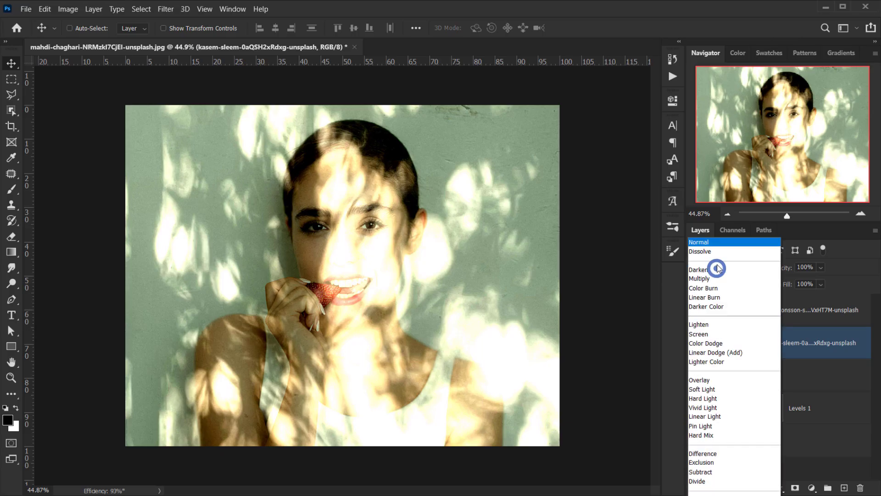
{"action": "left_click", "coordinate": [701, 462]}
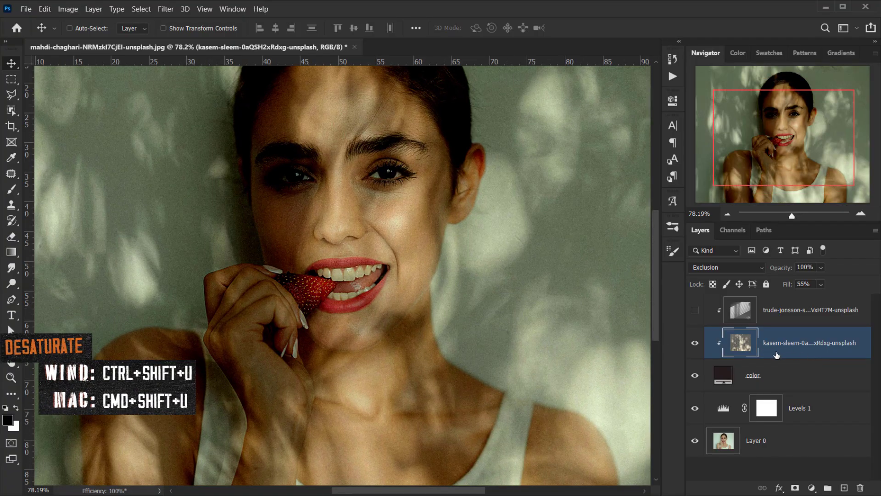
{"action": "left_click", "coordinate": [69, 28]}
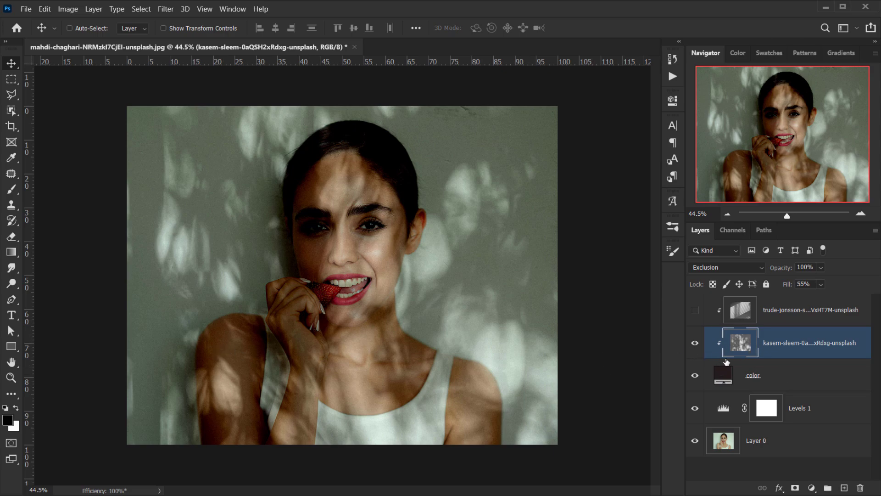
{"action": "mouse_move", "coordinate": [829, 353]}
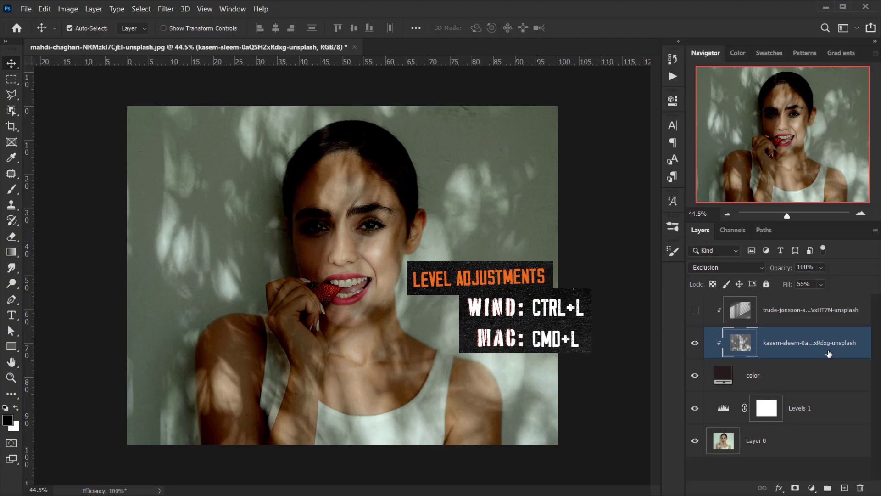
Apply Levels of 27, 1.38 and 244 to the leaf shadow layer.
{"action": "key", "text": "ctrl+l"}
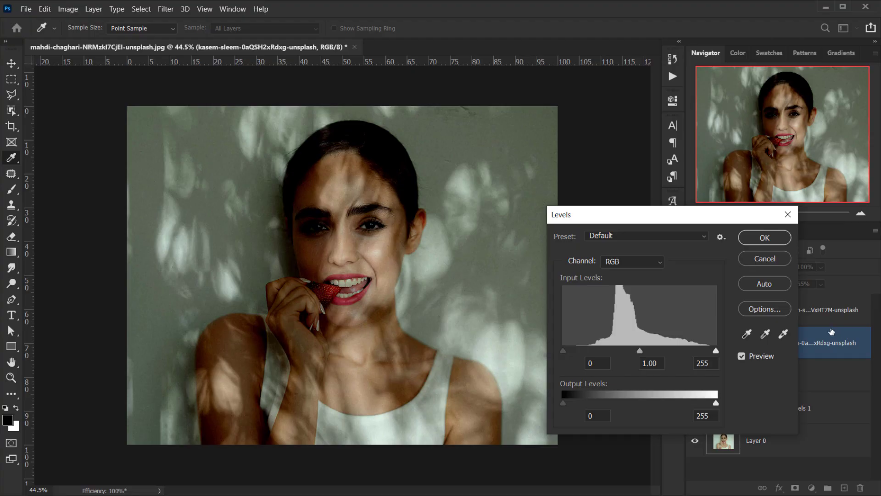
{"action": "left_click_drag", "start_coordinate": [563, 350], "coordinate": [572, 350]}
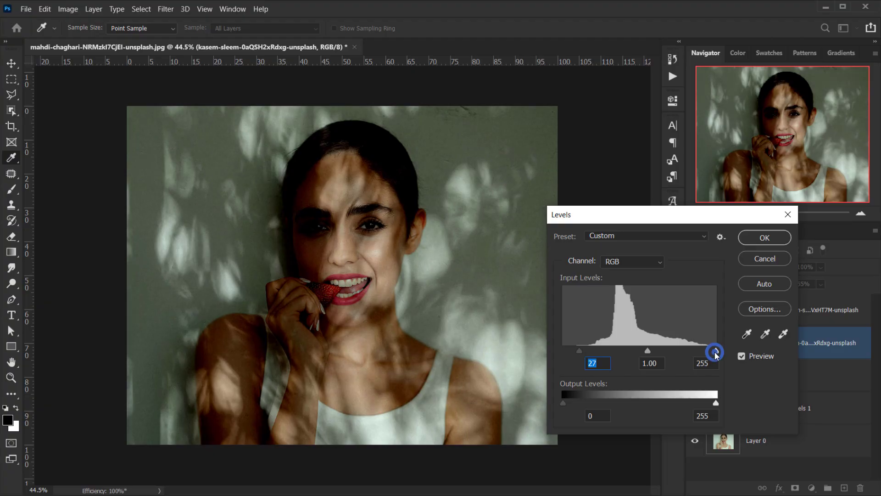
{"action": "left_click_drag", "start_coordinate": [714, 350], "coordinate": [707, 350]}
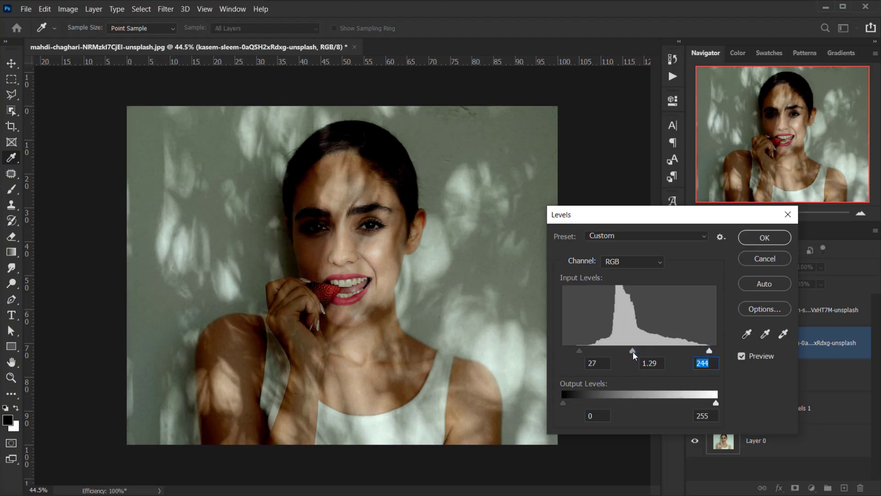
{"action": "left_click_drag", "start_coordinate": [631, 350], "coordinate": [643, 350]}
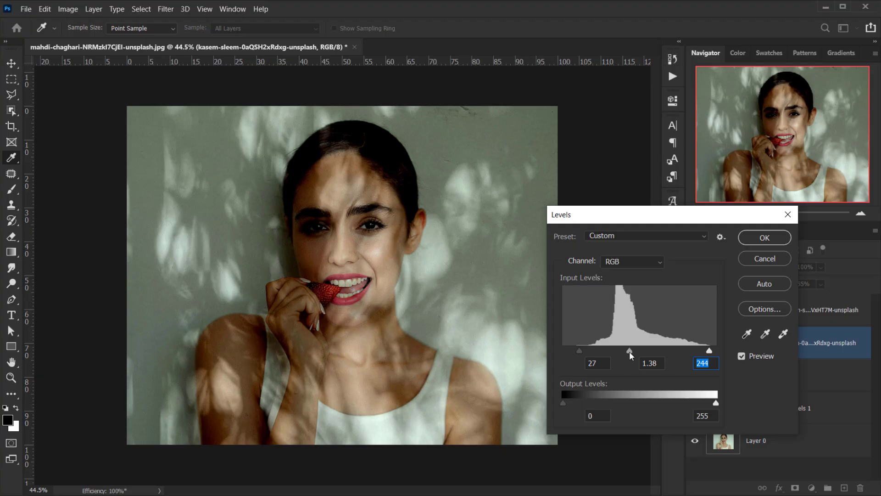
{"action": "left_click", "coordinate": [763, 237]}
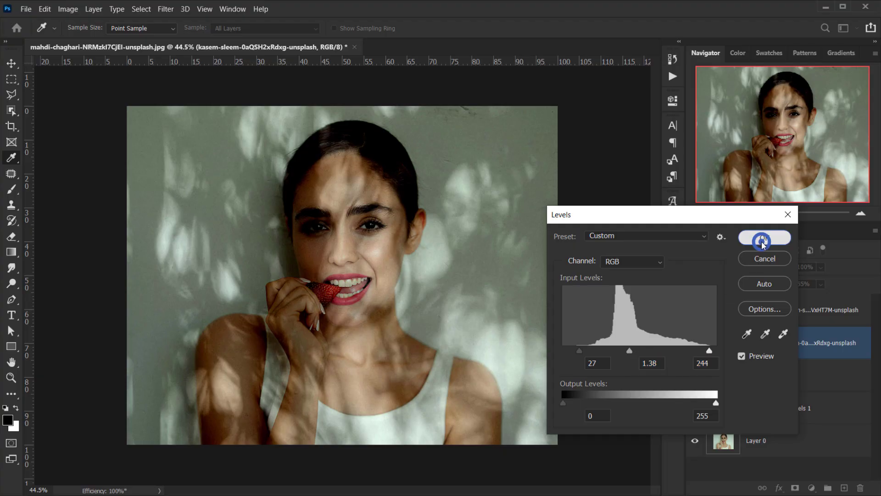
{"action": "left_click", "coordinate": [764, 237]}
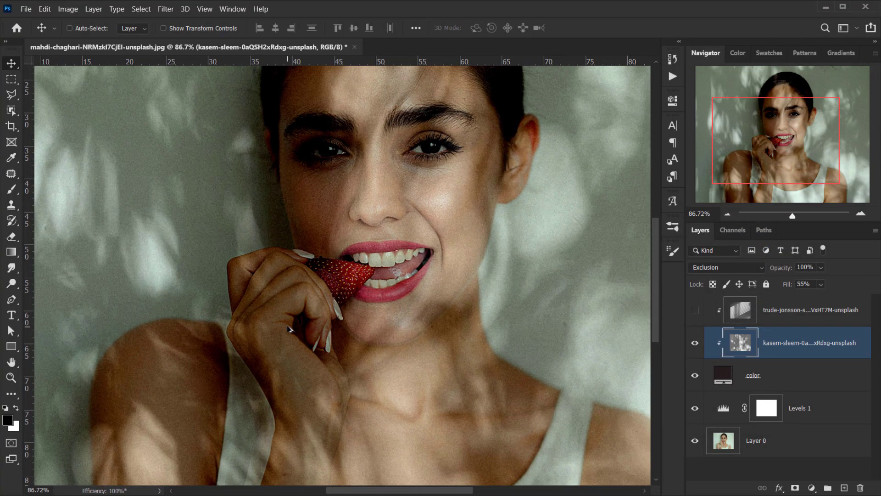
{"action": "double_click", "coordinate": [723, 375]}
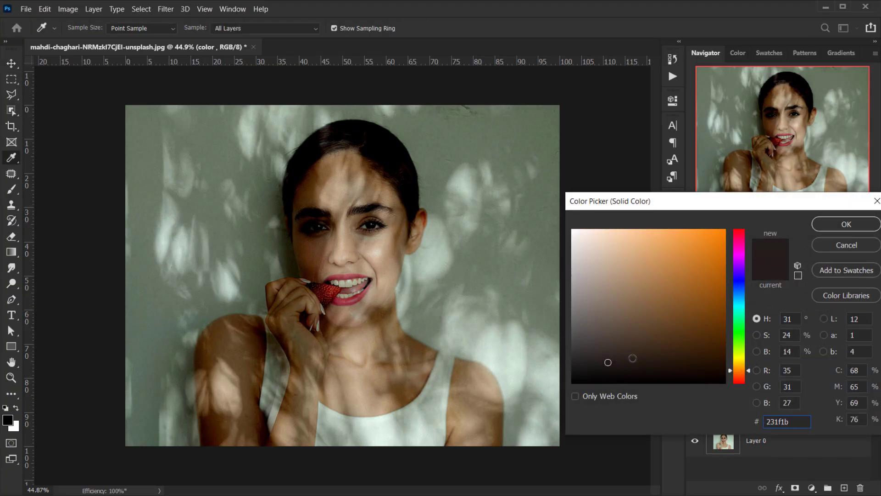
Recolour the color fill layer to the lighter warm brown #33291e.
{"action": "left_click", "coordinate": [637, 352]}
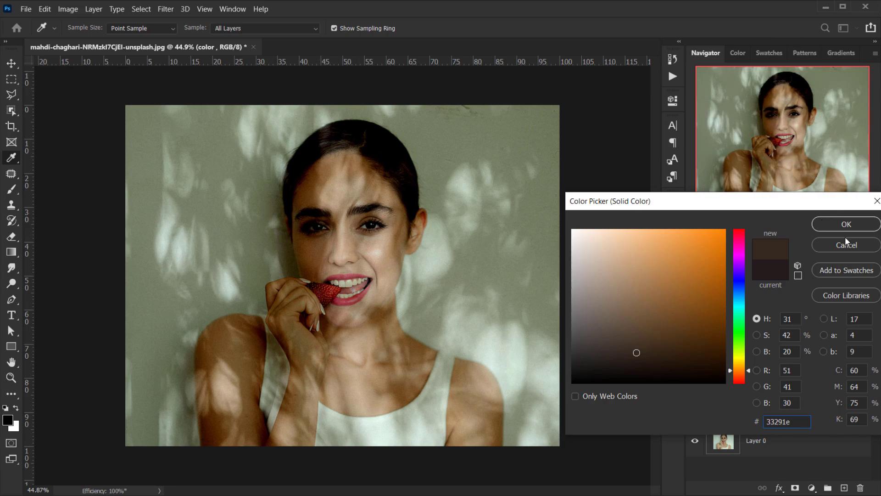
{"action": "left_click", "coordinate": [845, 223]}
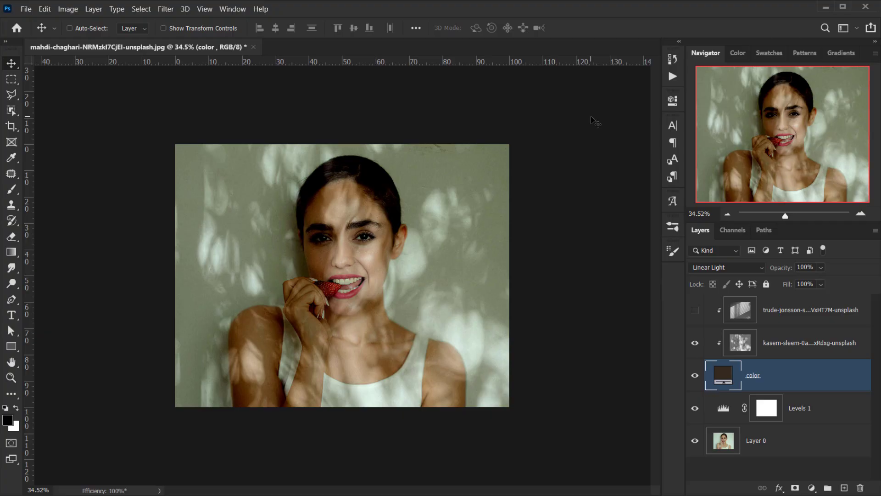
Hide all panels with Tab to show only the leaf-shadowed portrait.
{"action": "key", "text": "Tab"}
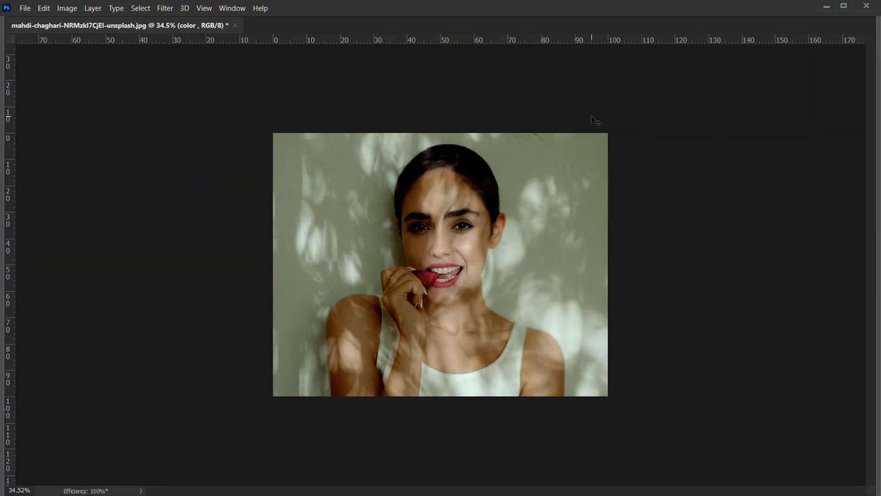